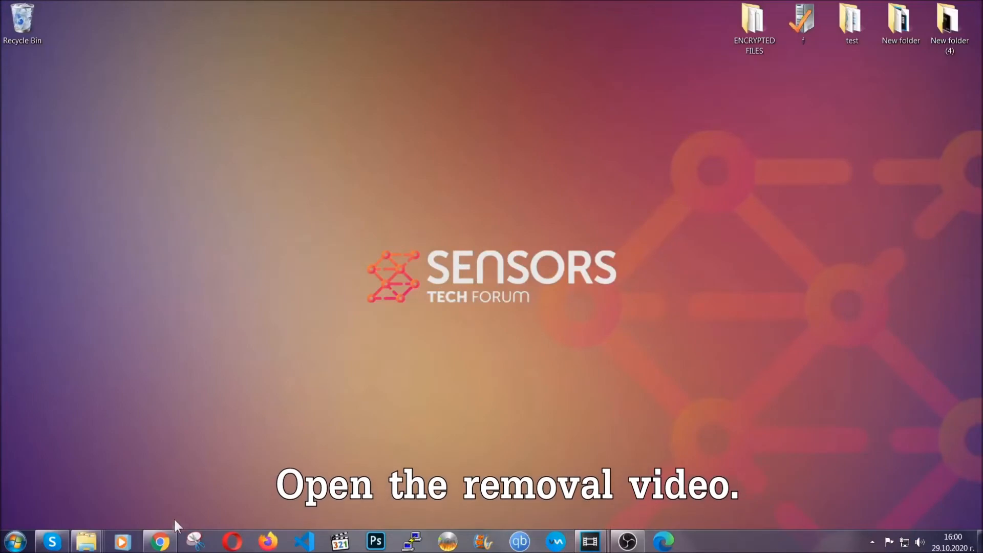
# Download the SpyHunter installer via the adware video's Full Removal Guide link
pyautogui.click(158, 540)
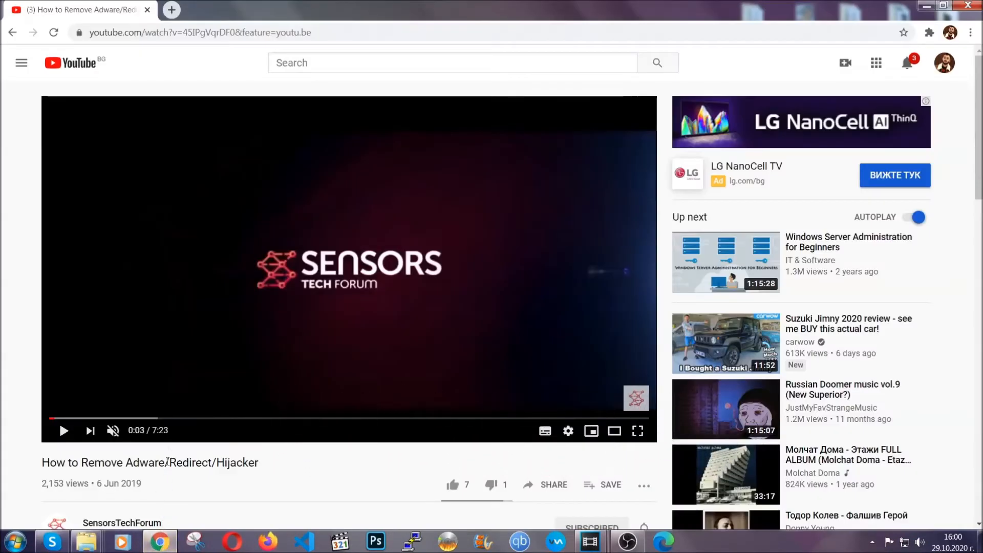
pyautogui.scroll(-3)
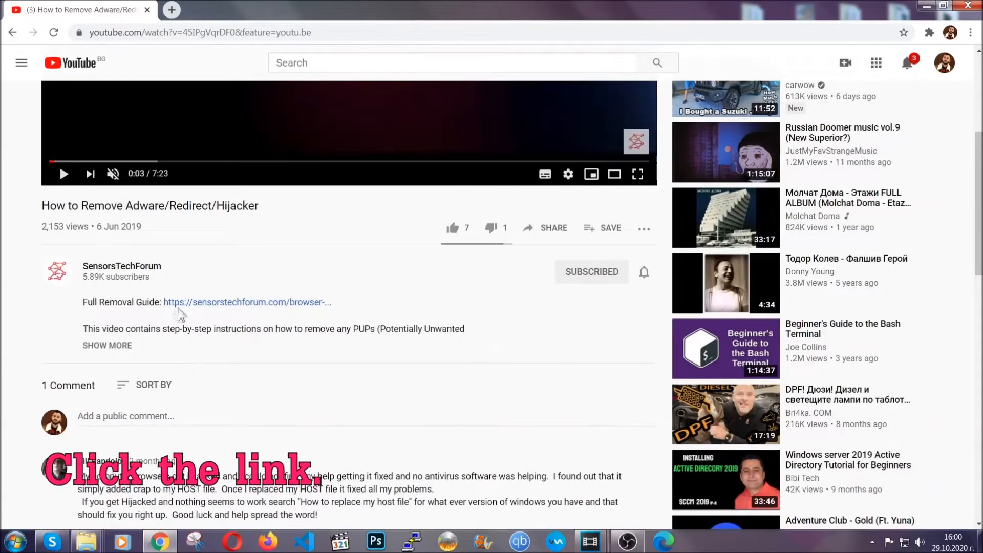
pyautogui.moveTo(238, 307)
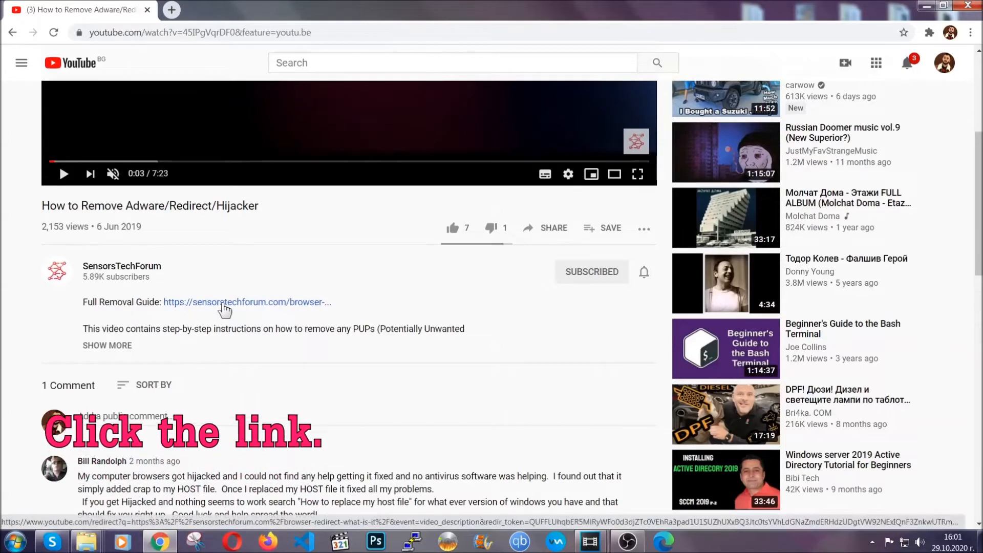
pyautogui.click(246, 301)
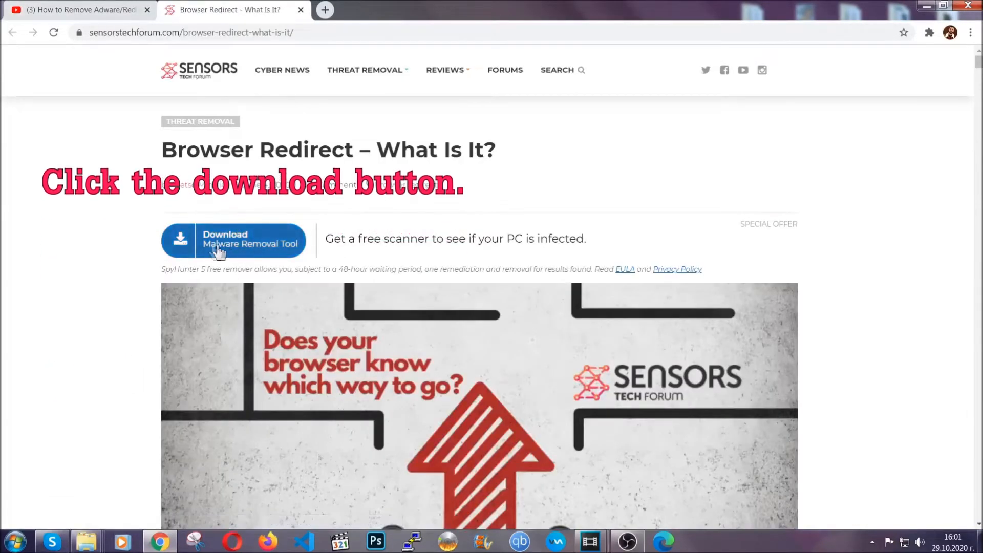
pyautogui.click(233, 240)
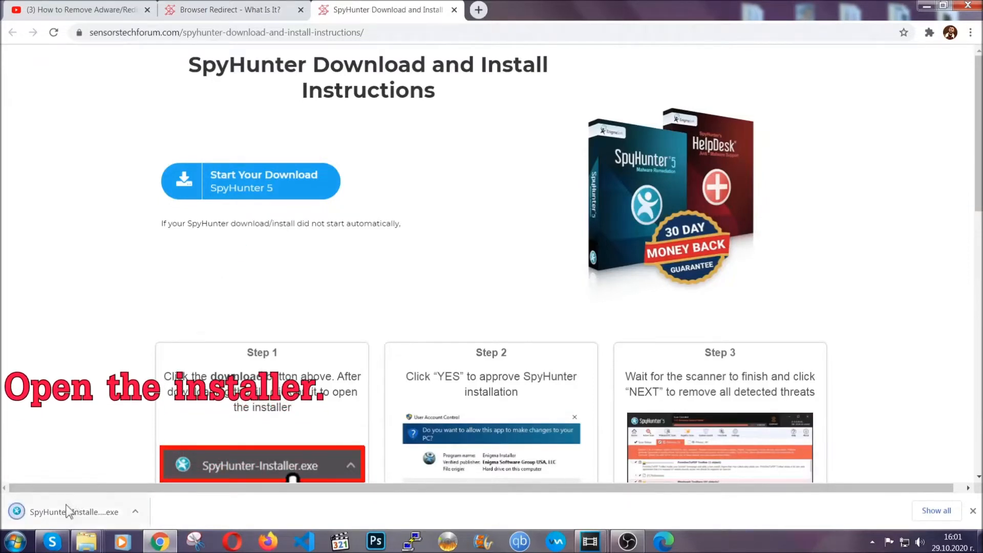
pyautogui.moveTo(72, 511)
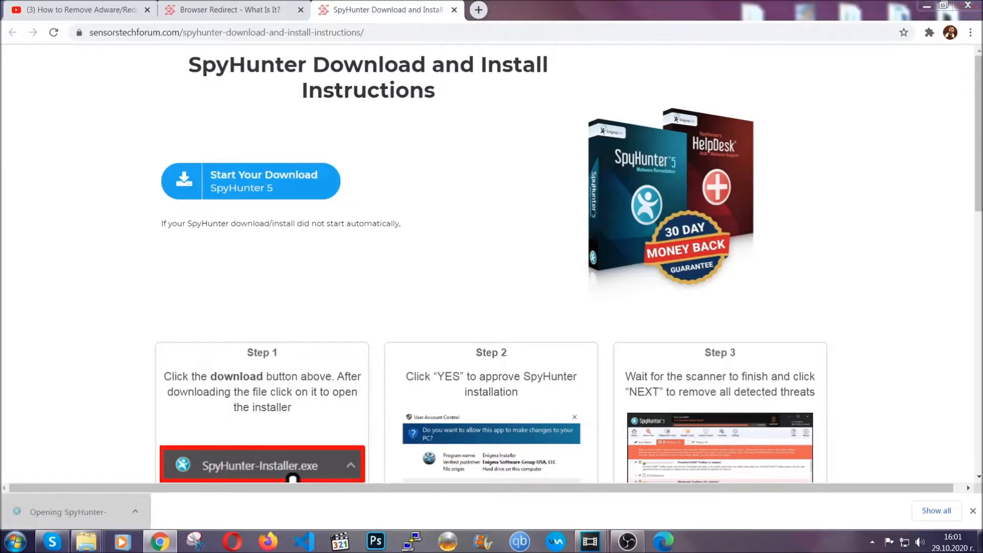
# Install SpyHunter 5 in English, then proceed to remove the detected unwanted program
pyautogui.click(261, 465)
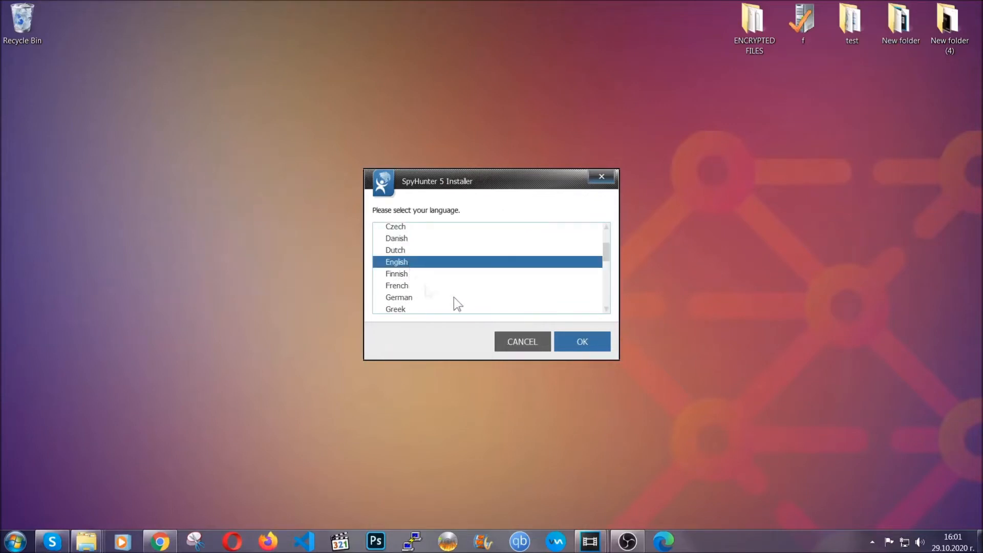
pyautogui.click(580, 341)
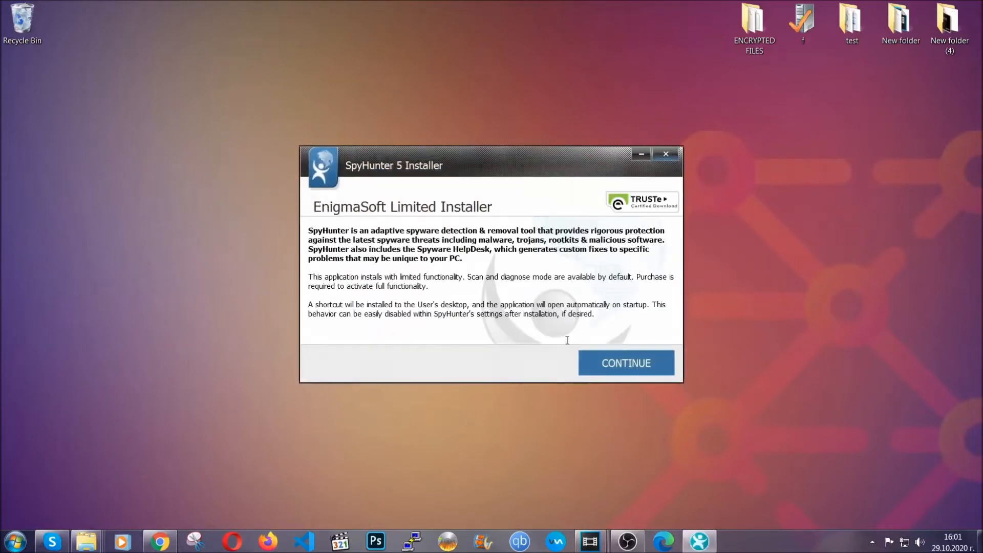
pyautogui.click(625, 363)
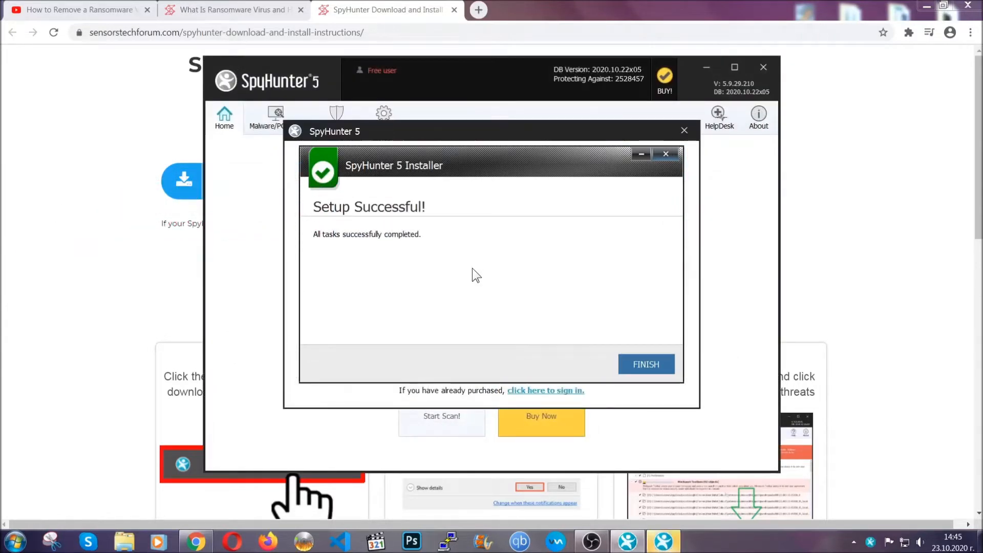
pyautogui.click(646, 364)
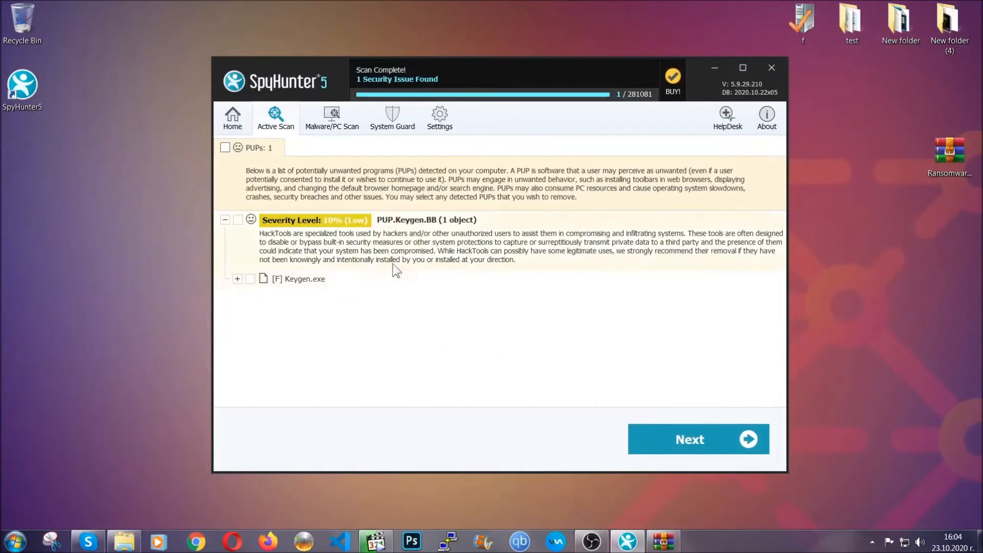
pyautogui.click(224, 147)
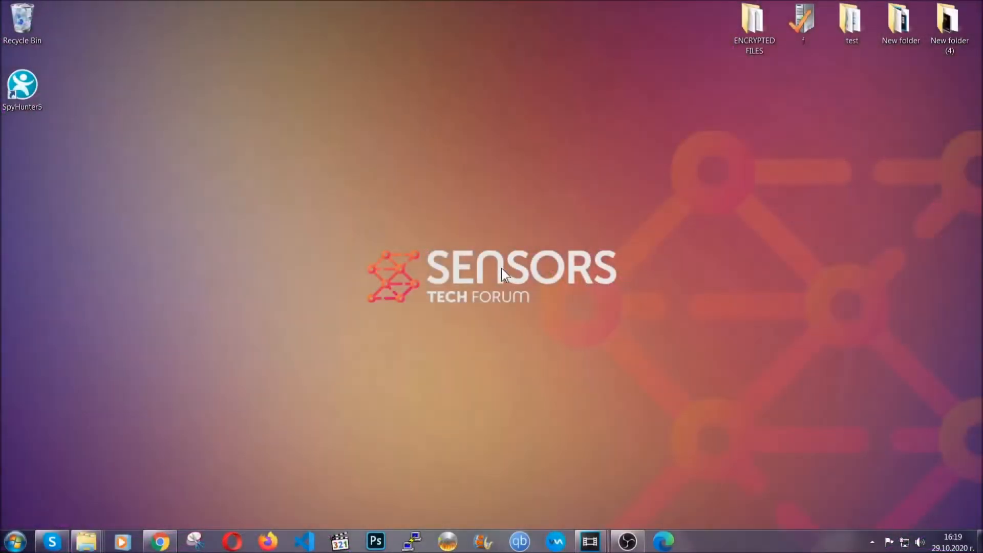
# Uninstall SUSPICIOUS PROGRAM through APPWIZ.CPL Programs and Features and confirm removal
pyautogui.press('win+r')
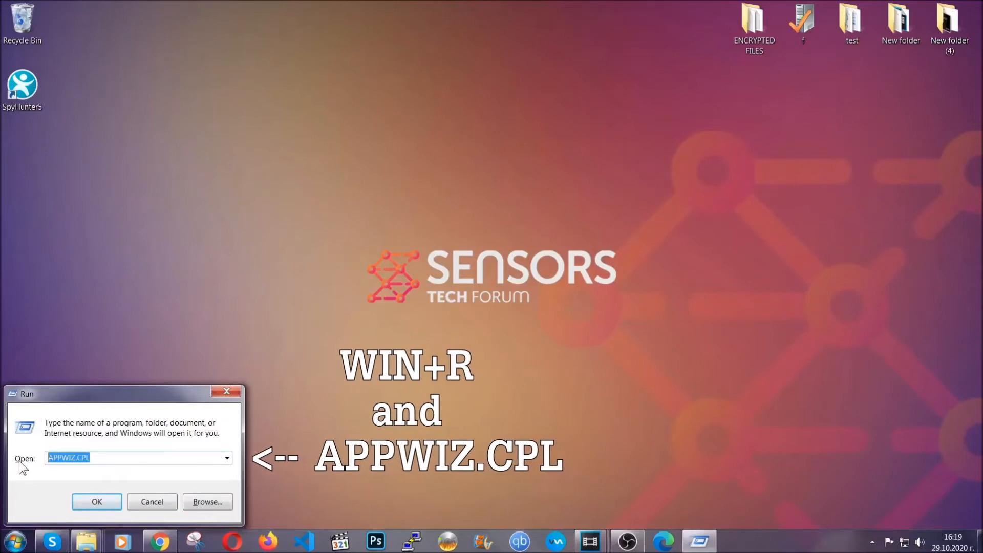
pyautogui.click(97, 502)
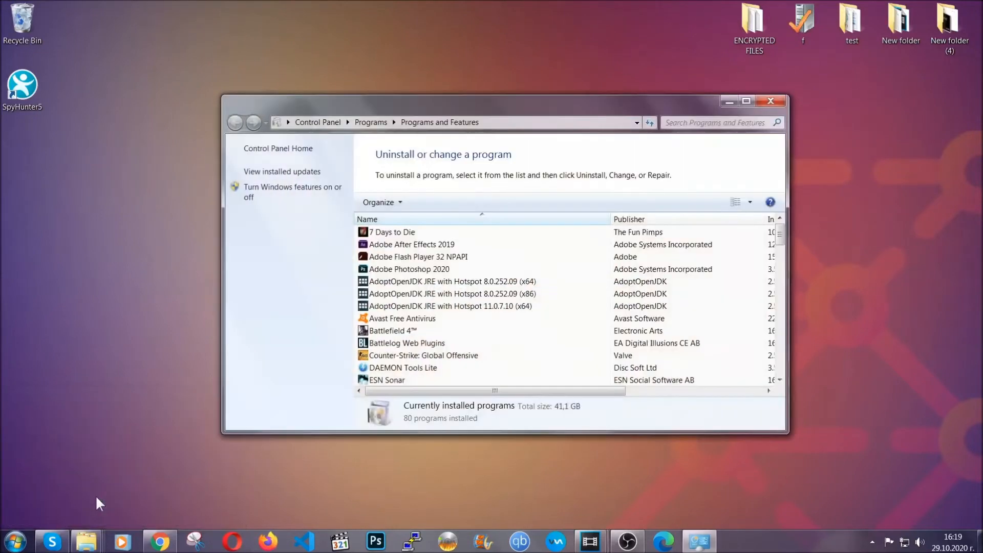
pyautogui.scroll(-3)
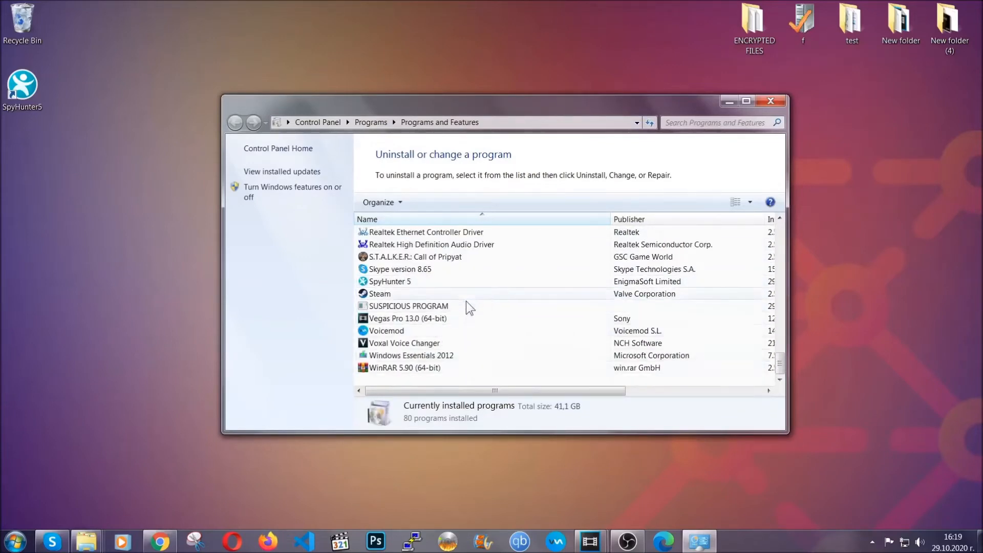
pyautogui.click(408, 307)
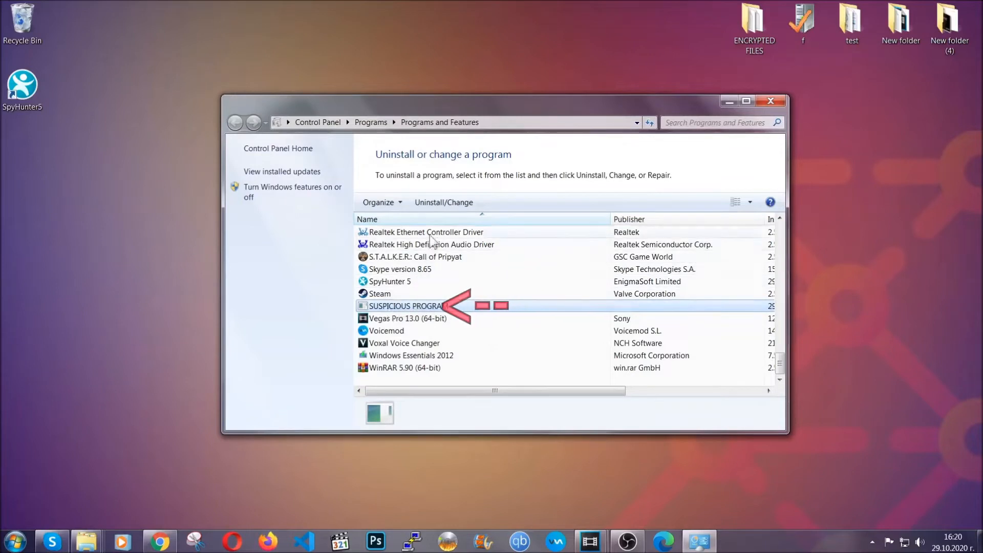
pyautogui.click(443, 201)
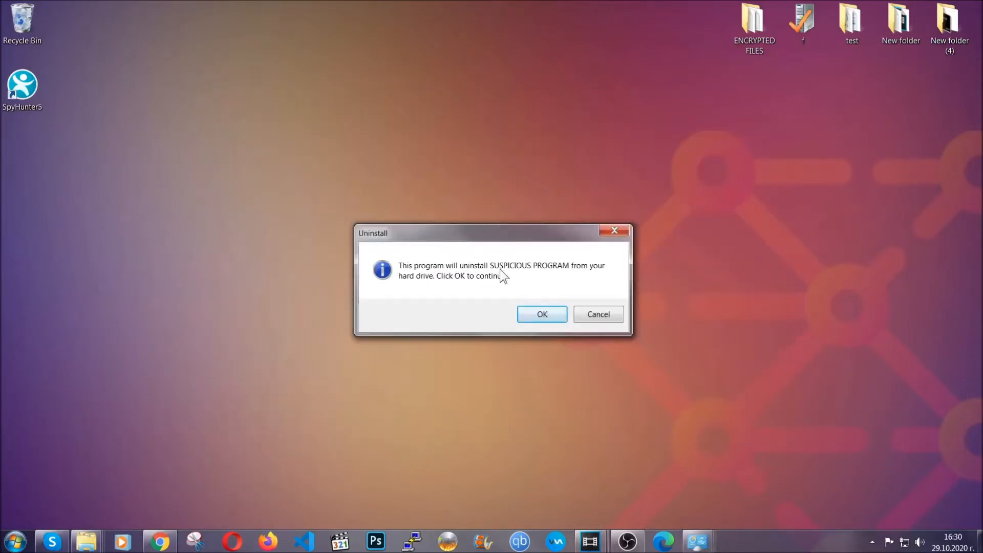
pyautogui.click(541, 314)
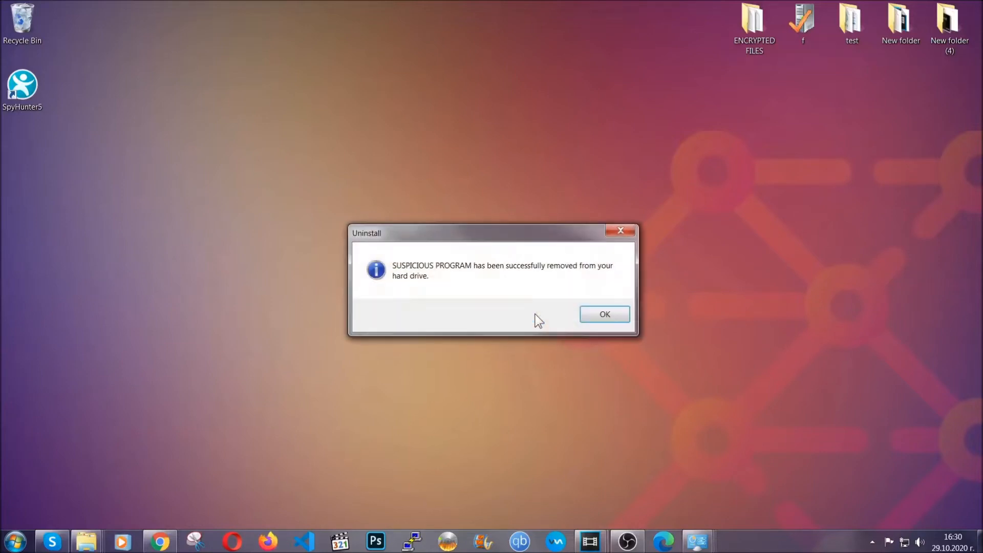
pyautogui.moveTo(586, 281)
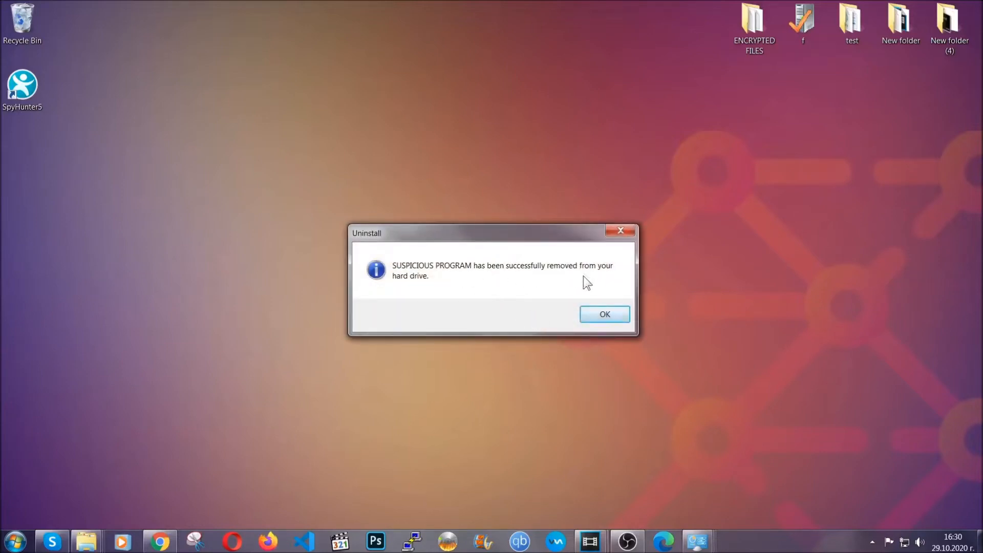
pyautogui.click(604, 313)
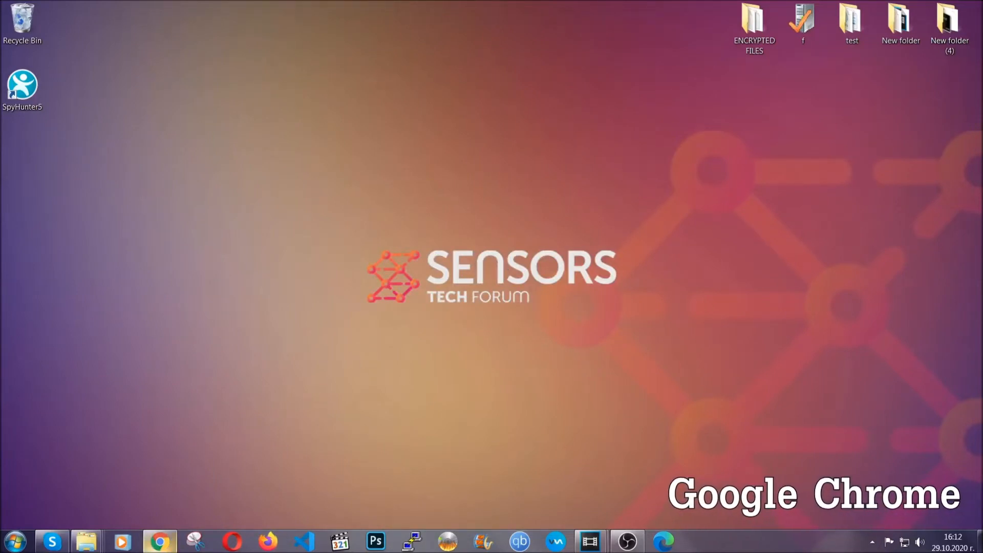
# Launch Chrome and go to chrome://settings/clearBrowserData
pyautogui.click(160, 541)
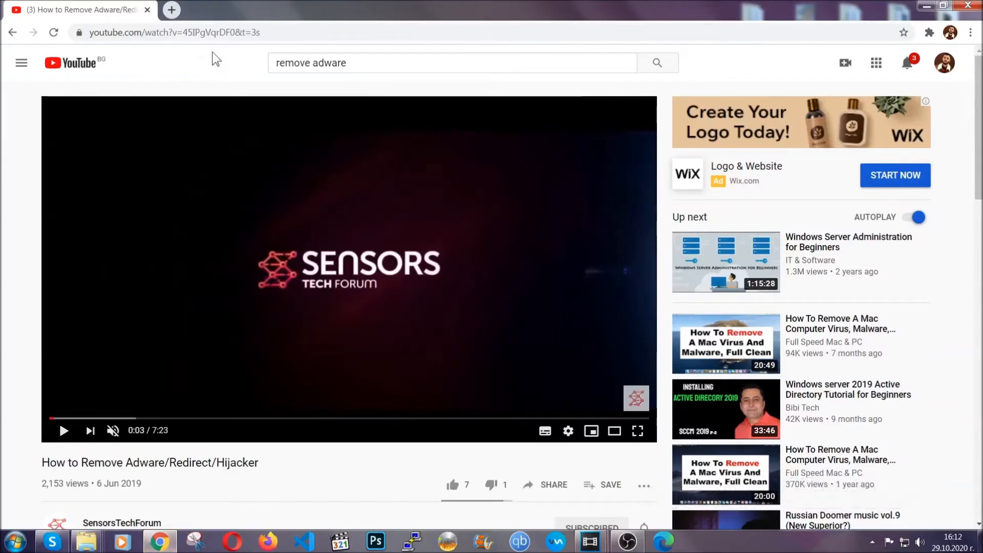
pyautogui.write('chrome://settings/clearBrowserData')
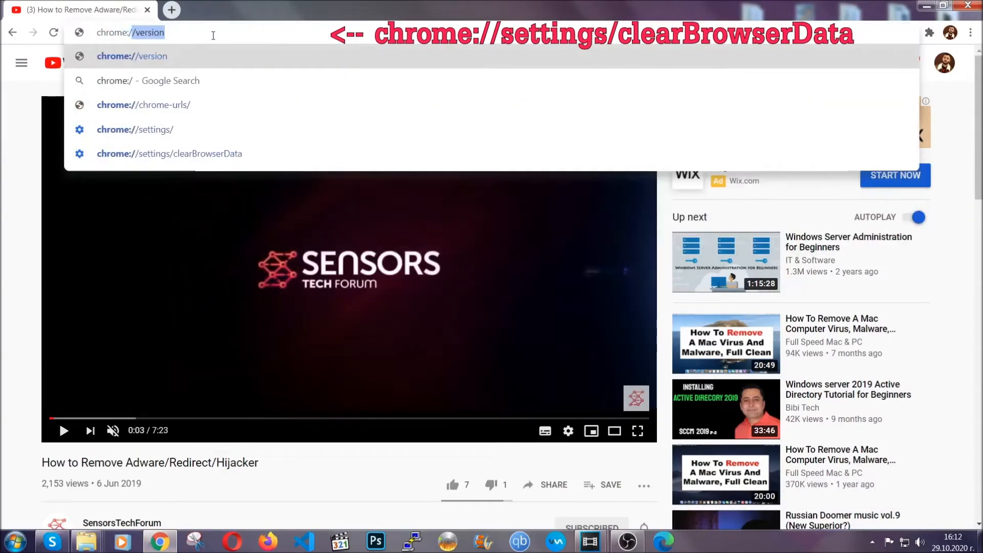
pyautogui.write('chrome://settings/clearBrowserData')
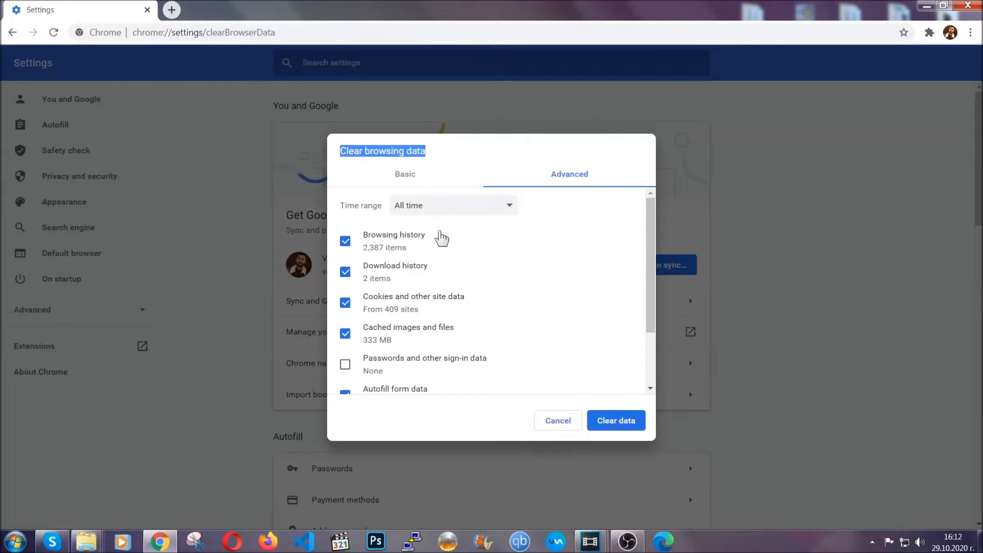
# Clear Chrome's All time history, cookies and cache, leaving Passwords unticked
pyautogui.click(451, 205)
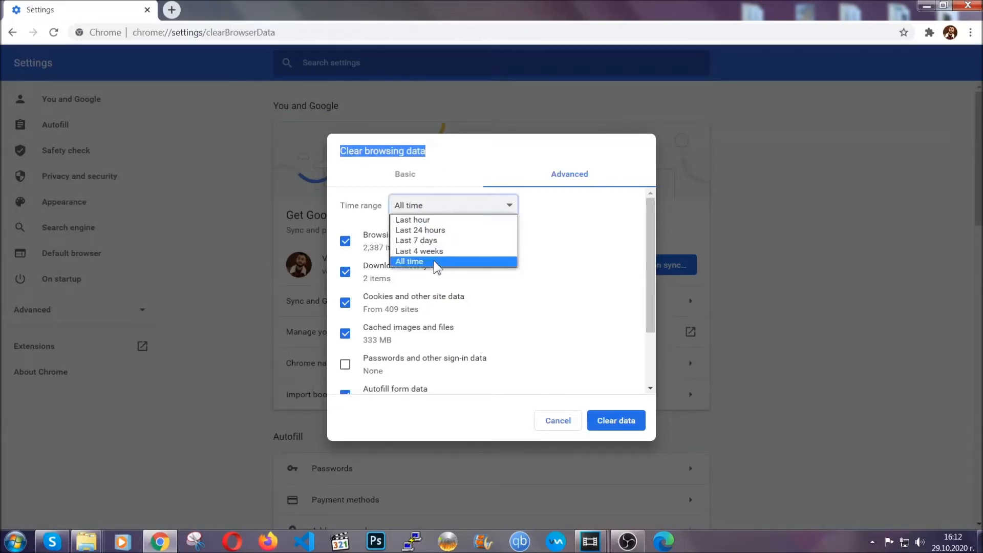
pyautogui.click(409, 262)
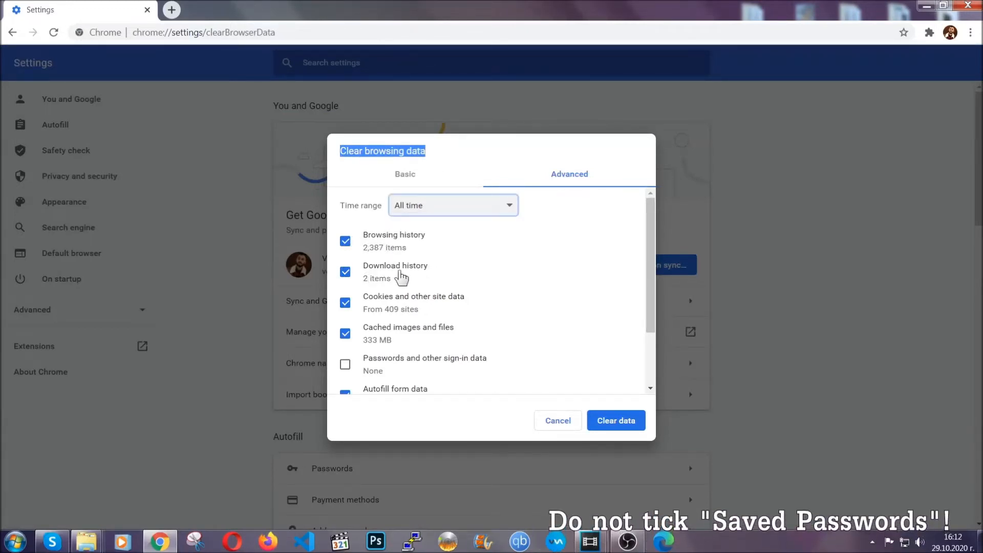
pyautogui.scroll(-3)
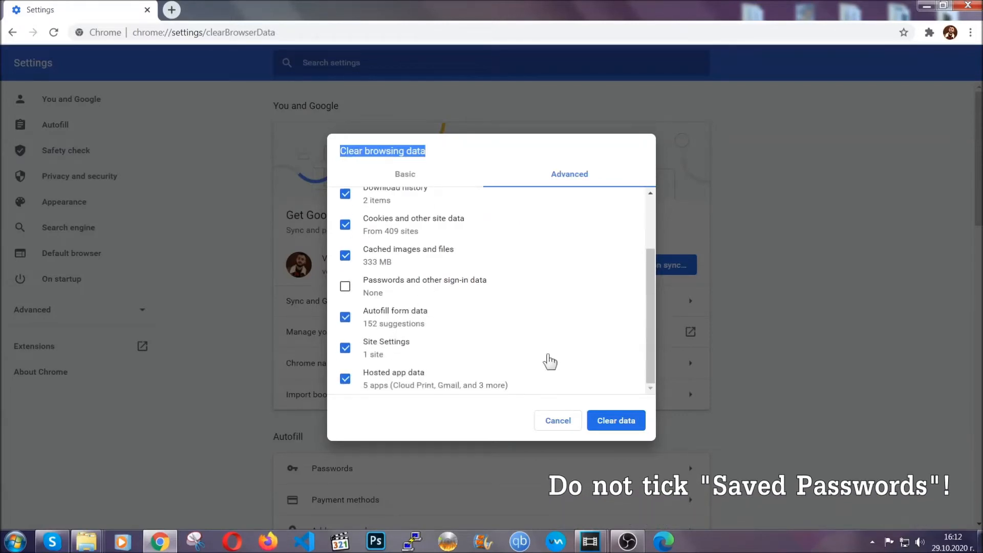
pyautogui.click(615, 420)
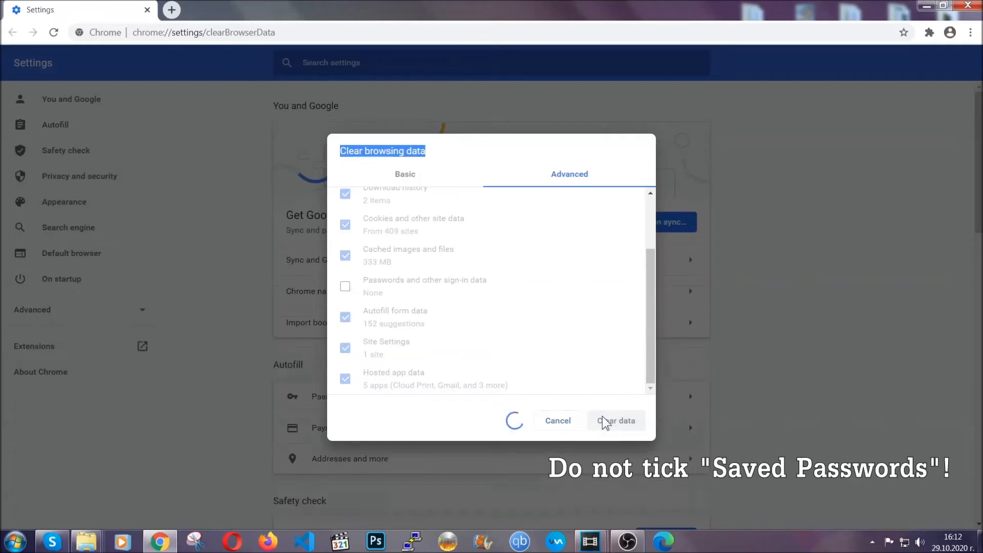
pyautogui.moveTo(478, 271)
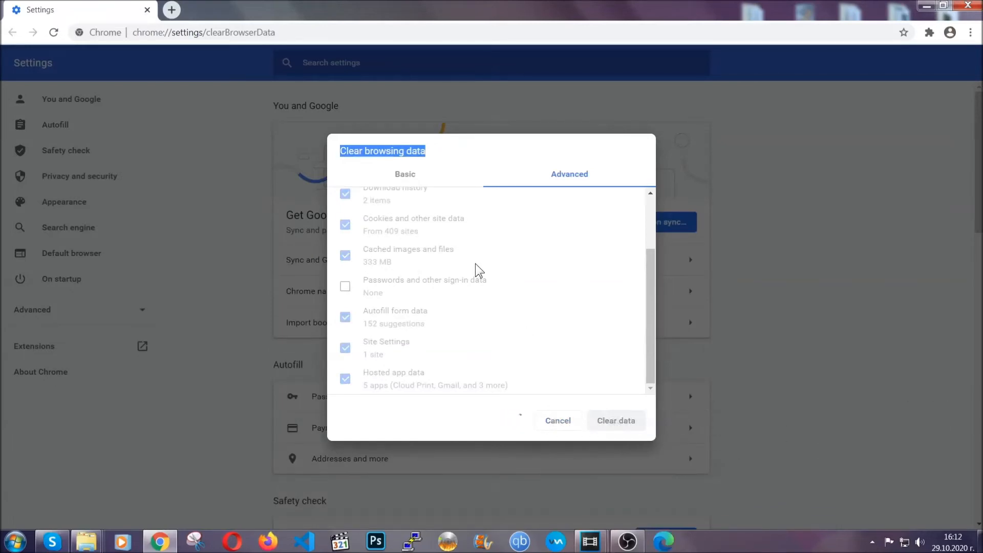
pyautogui.click(614, 420)
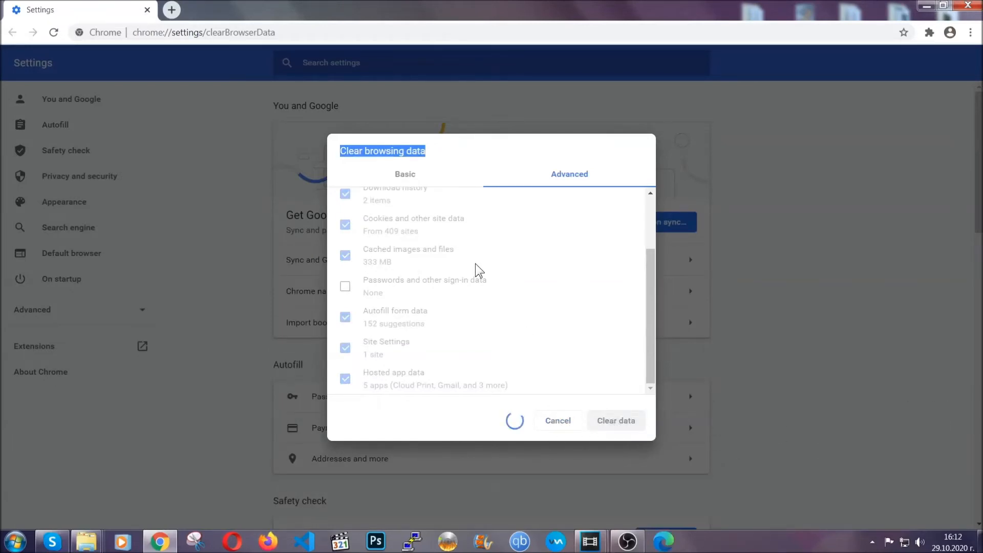
pyautogui.click(615, 419)
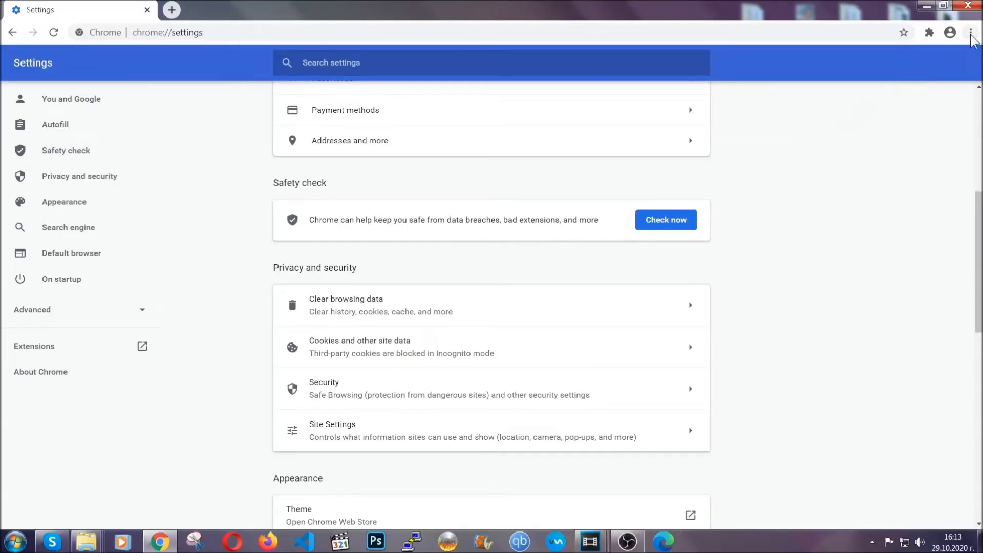
# Remove the Bulk Media Downloader extension from Chrome's Extensions page and confirm
pyautogui.click(971, 32)
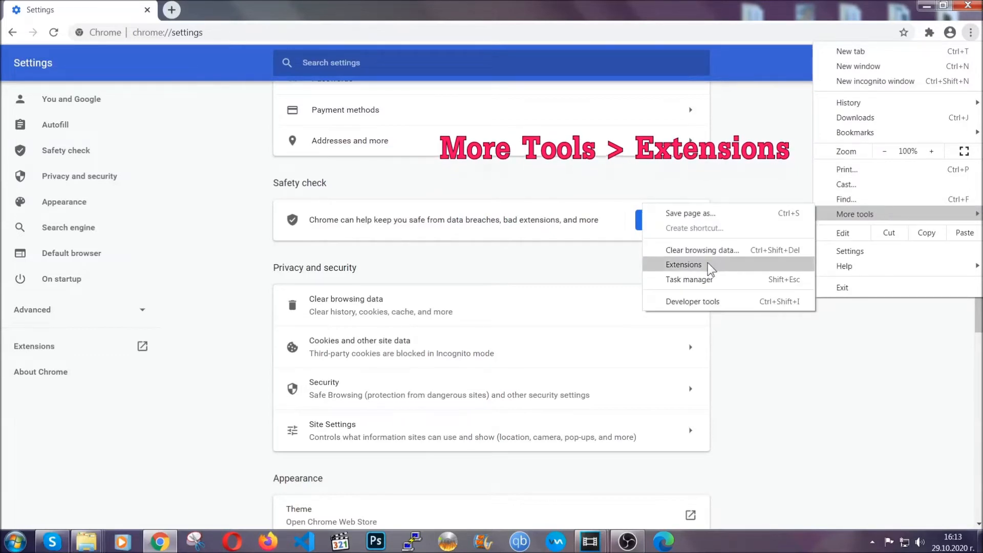
pyautogui.click(683, 264)
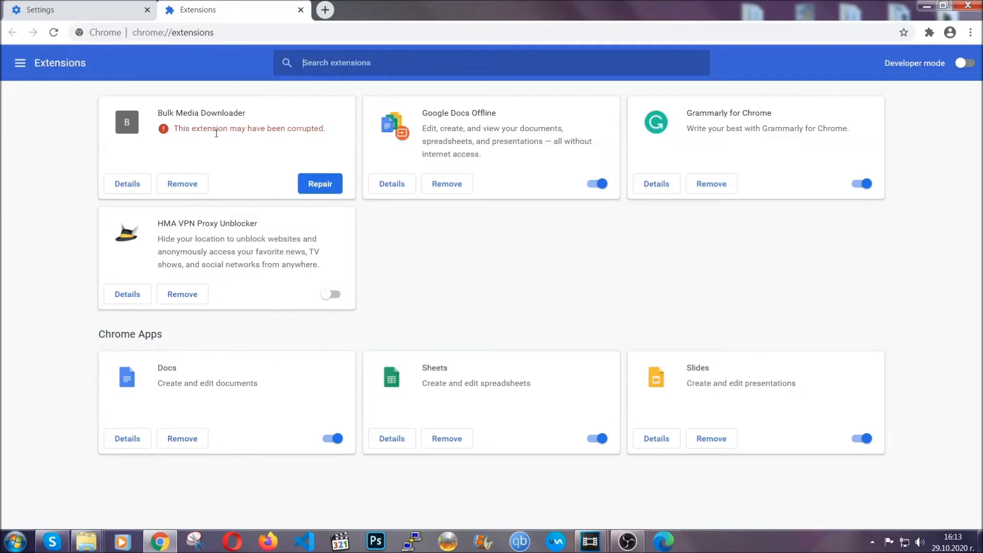
pyautogui.click(182, 184)
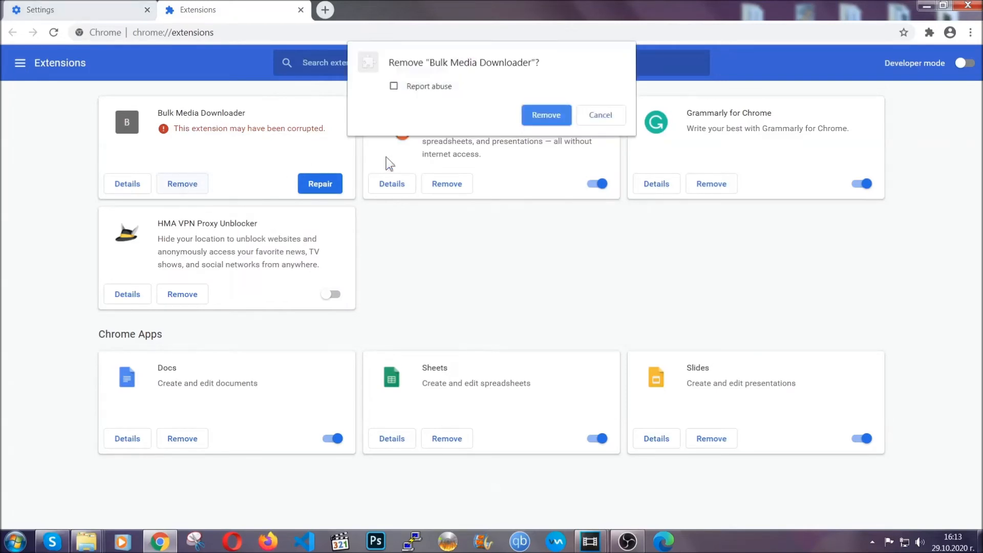
pyautogui.click(545, 115)
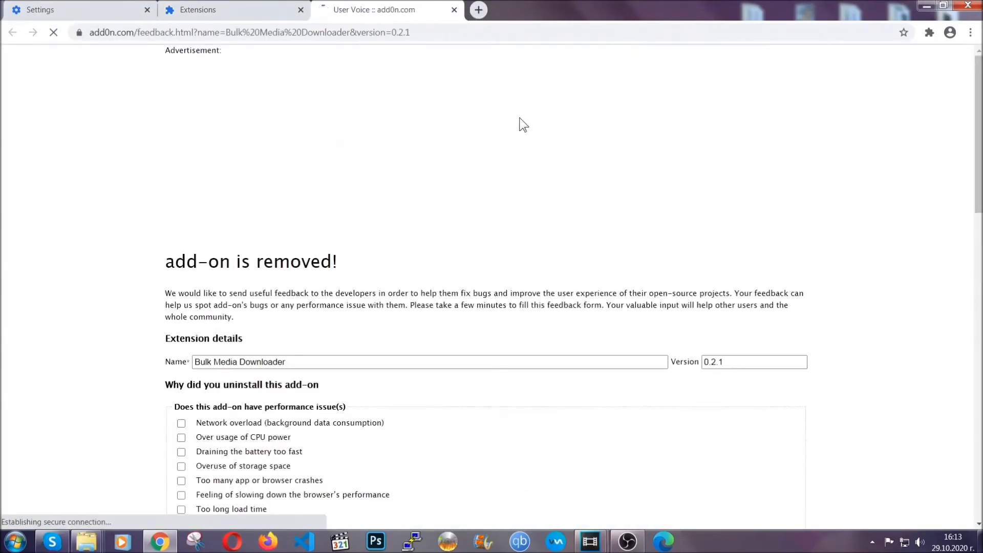
pyautogui.click(234, 9)
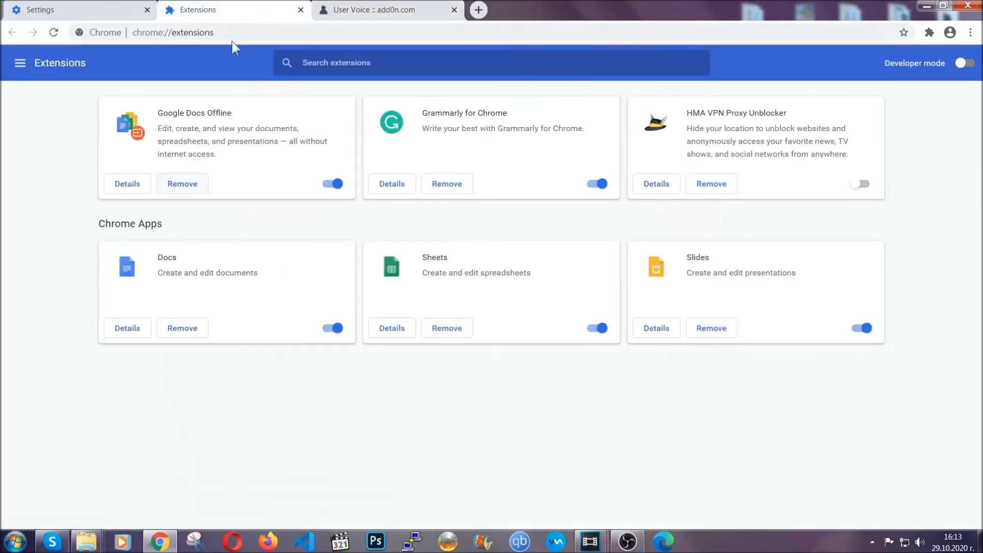
pyautogui.click(452, 9)
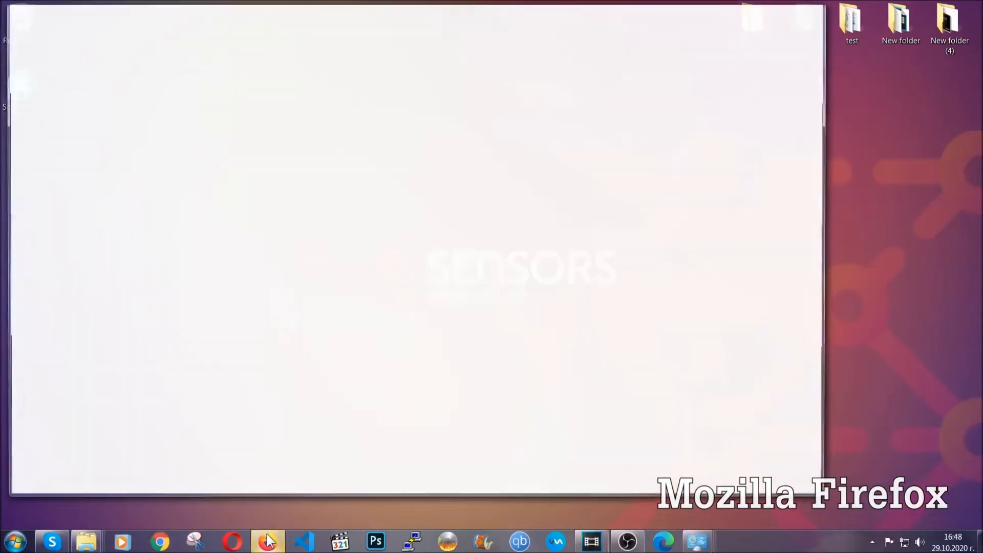
# Refresh Firefox from about:support, finish the import and locate Old Firefox Data
pyautogui.click(268, 540)
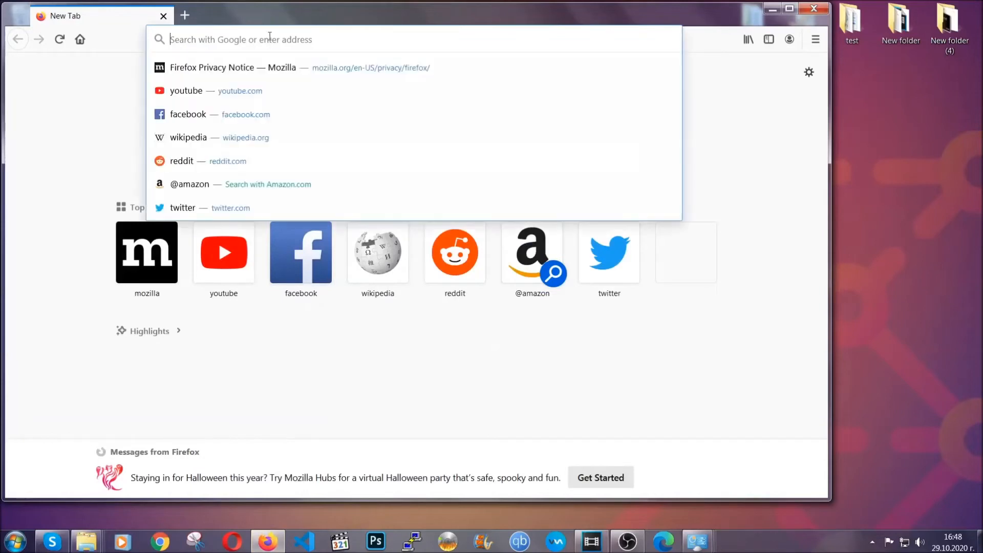
pyautogui.write('about:support')
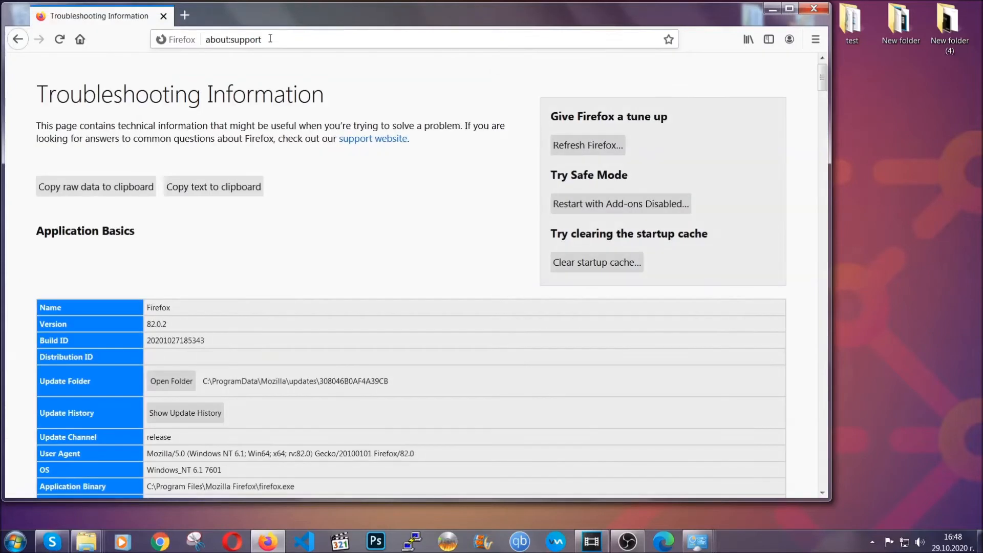
pyautogui.moveTo(365, 212)
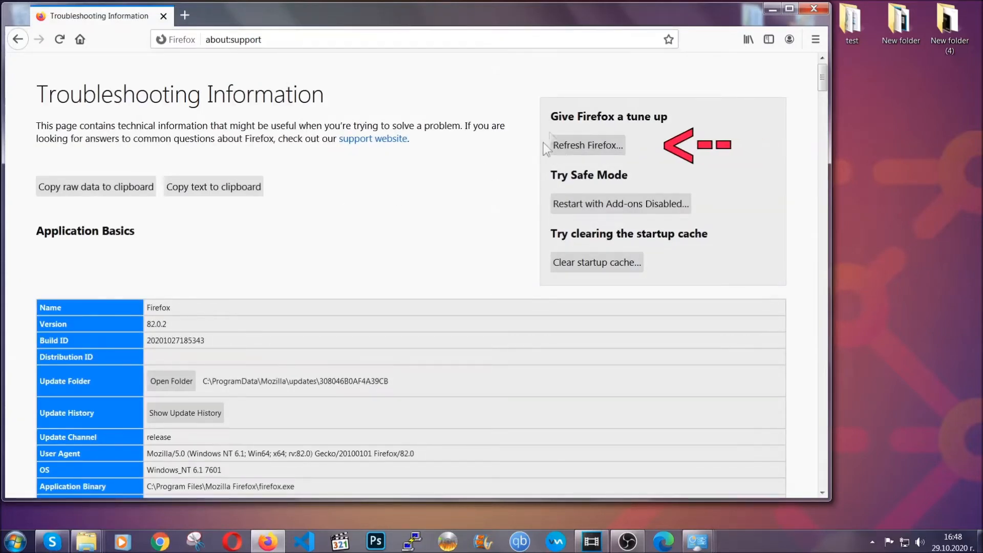
pyautogui.moveTo(584, 155)
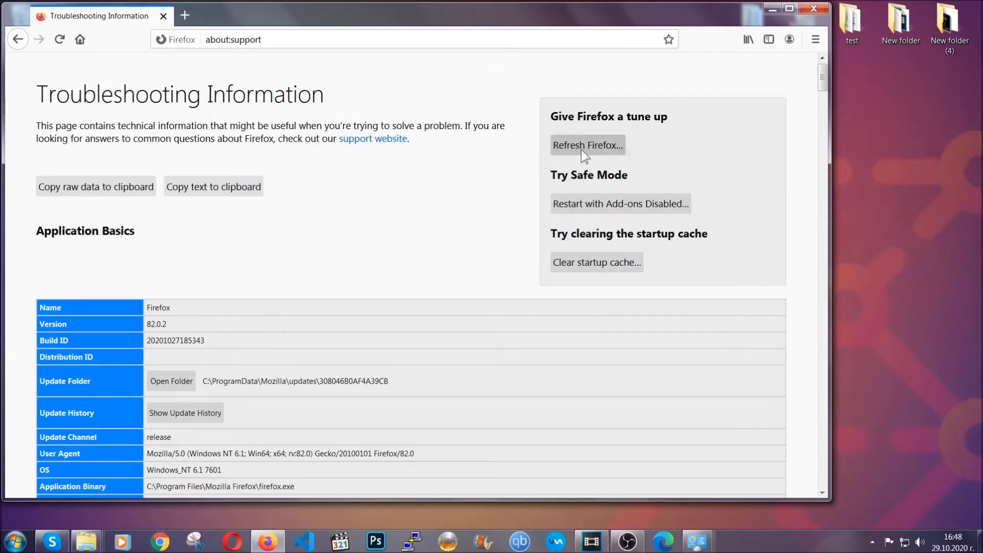
pyautogui.click(587, 145)
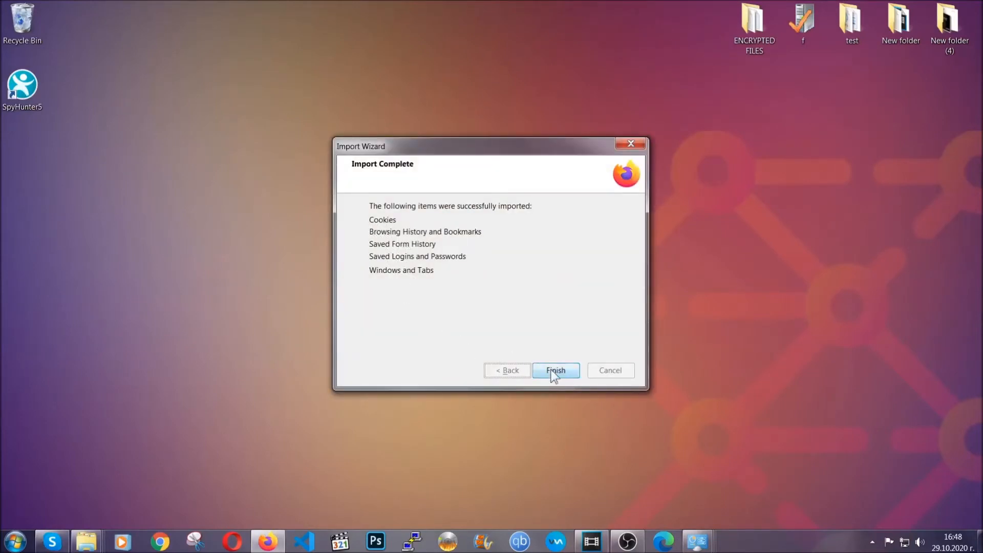
pyautogui.click(555, 369)
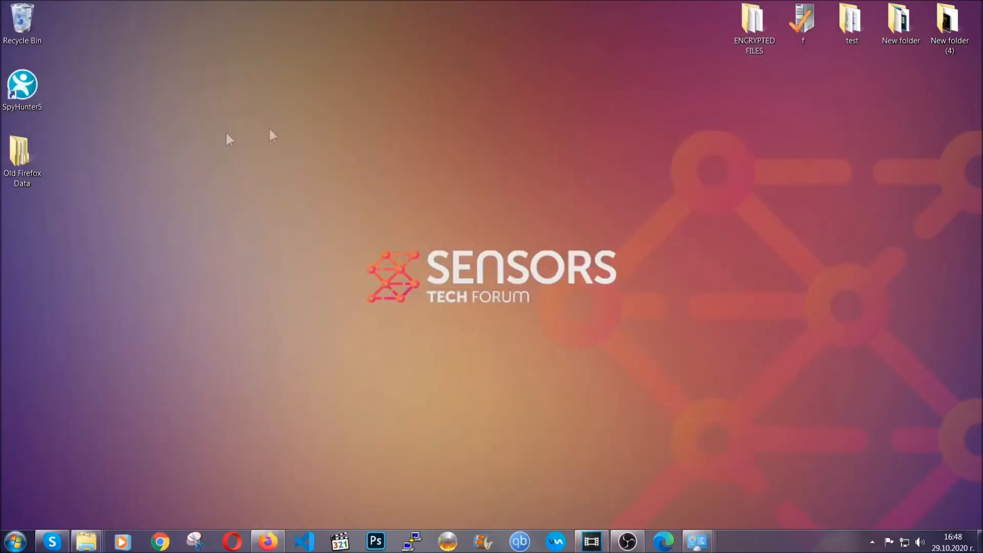
pyautogui.click(22, 157)
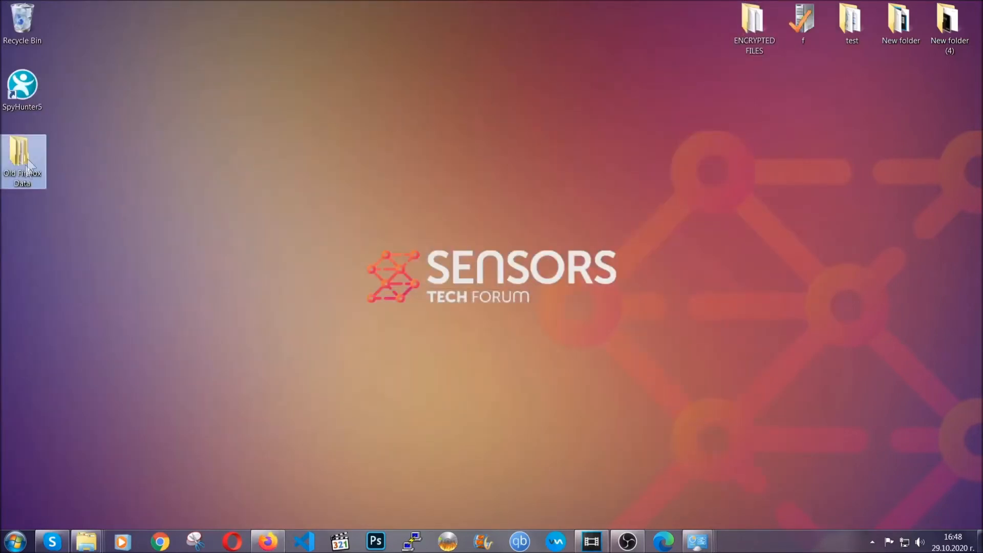
pyautogui.moveTo(18, 160)
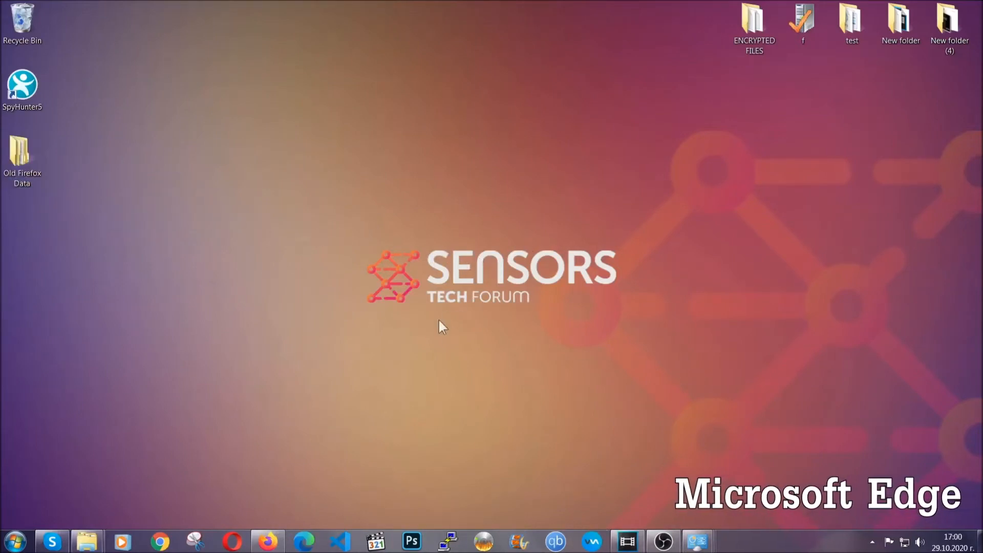
# Launch Edge and clear All time browsing data via edge://settings, passwords unchecked
pyautogui.click(304, 541)
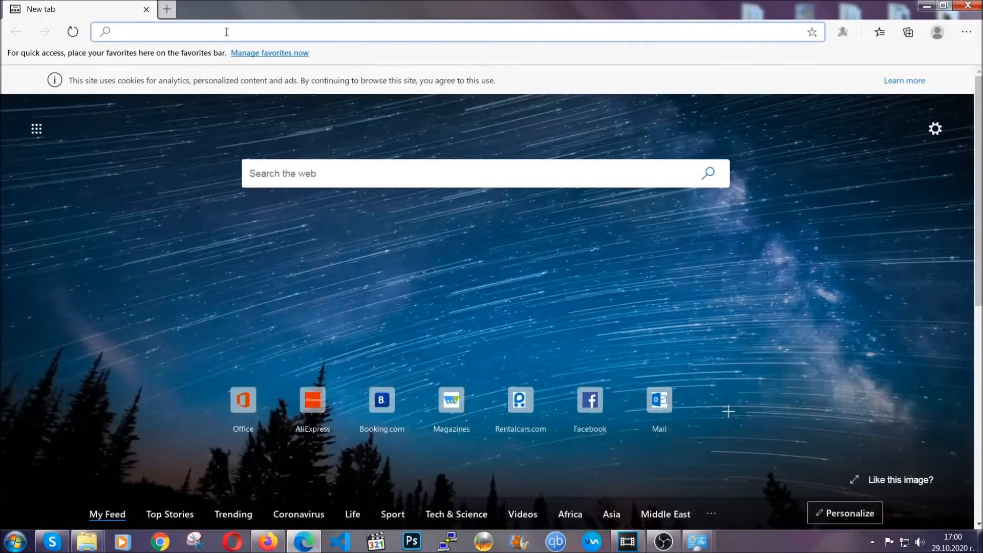
pyautogui.write('edge://version')
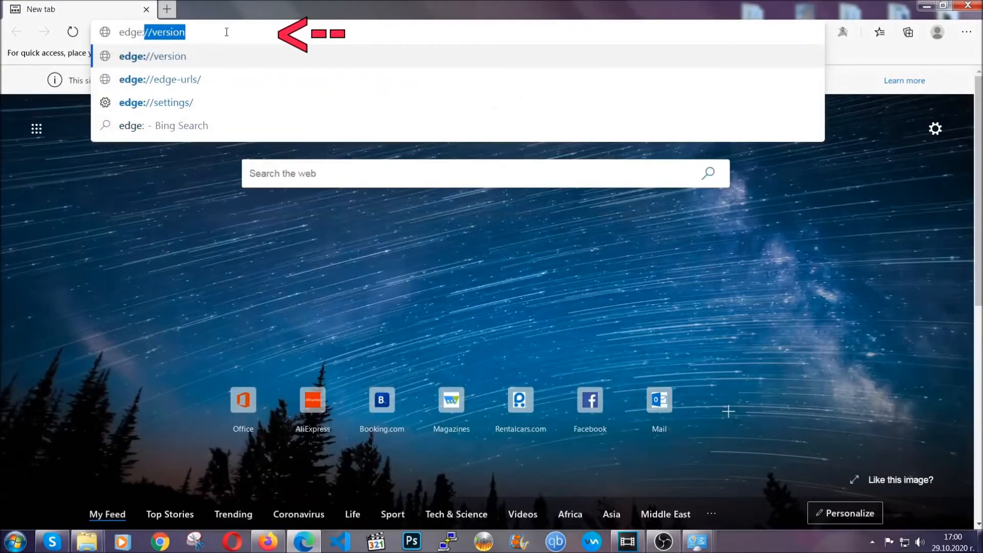
pyautogui.write('edge://settings/clearBrowserData')
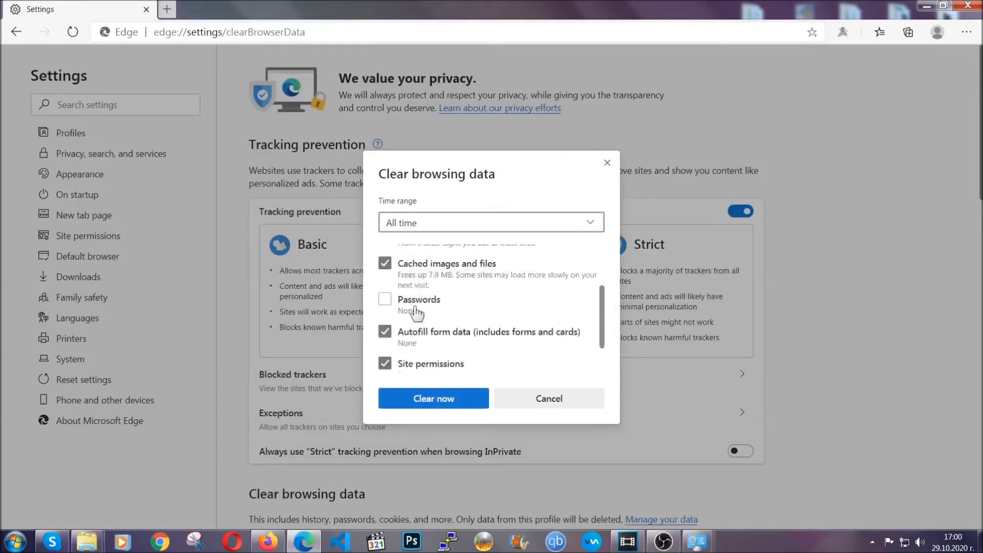
pyautogui.scroll(-3)
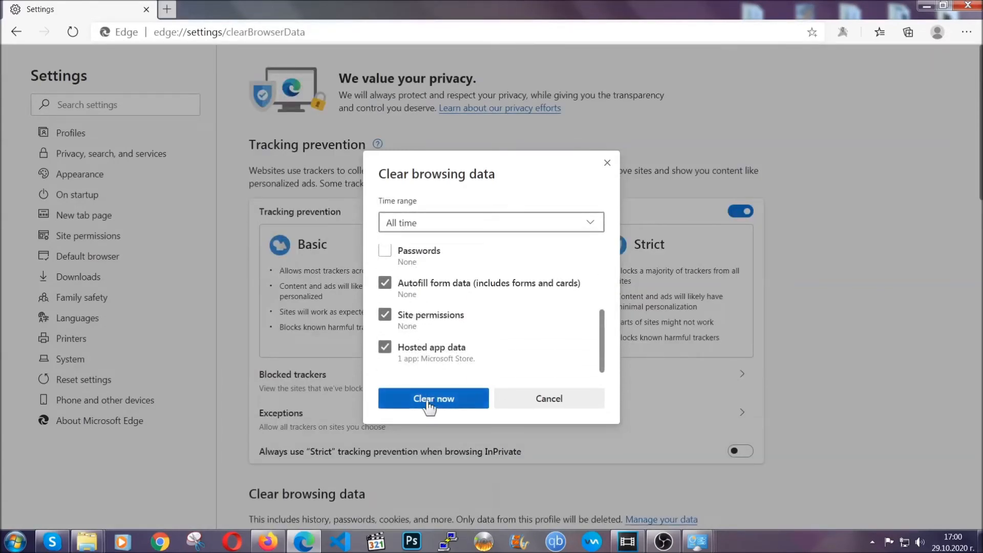
pyautogui.click(432, 398)
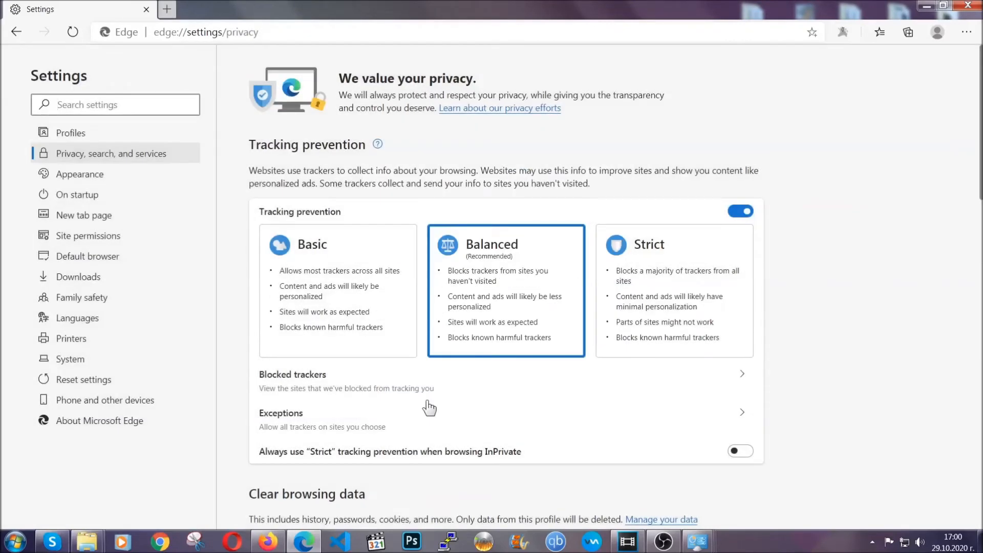
pyautogui.moveTo(968, 31)
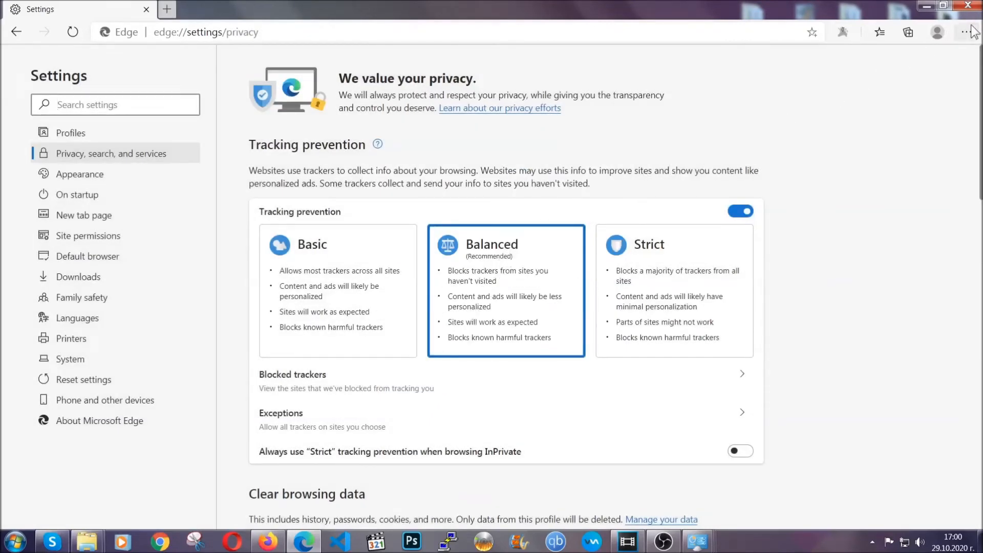
# Remove the Chinese-named extension from Edge's Extensions page, then close Edge
pyautogui.click(966, 32)
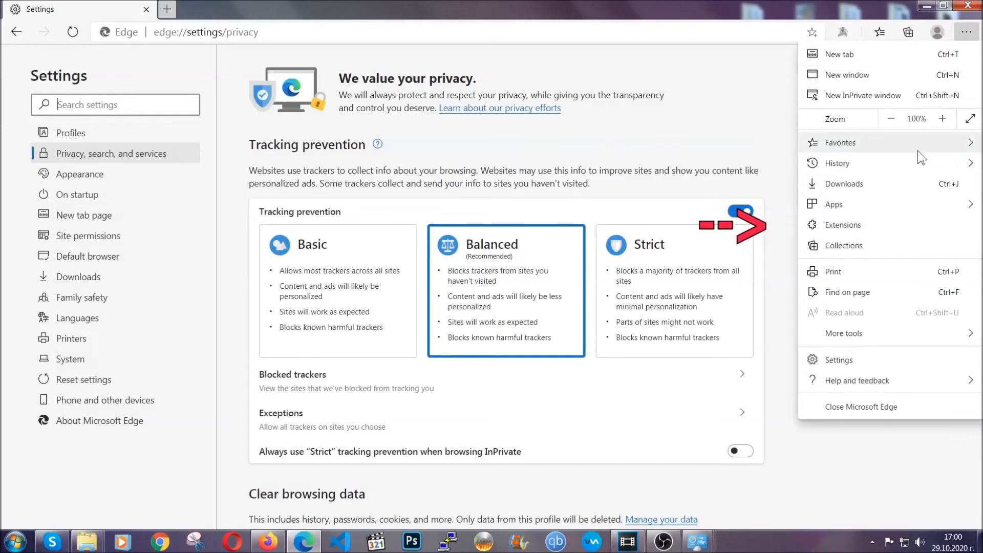
pyautogui.click(843, 224)
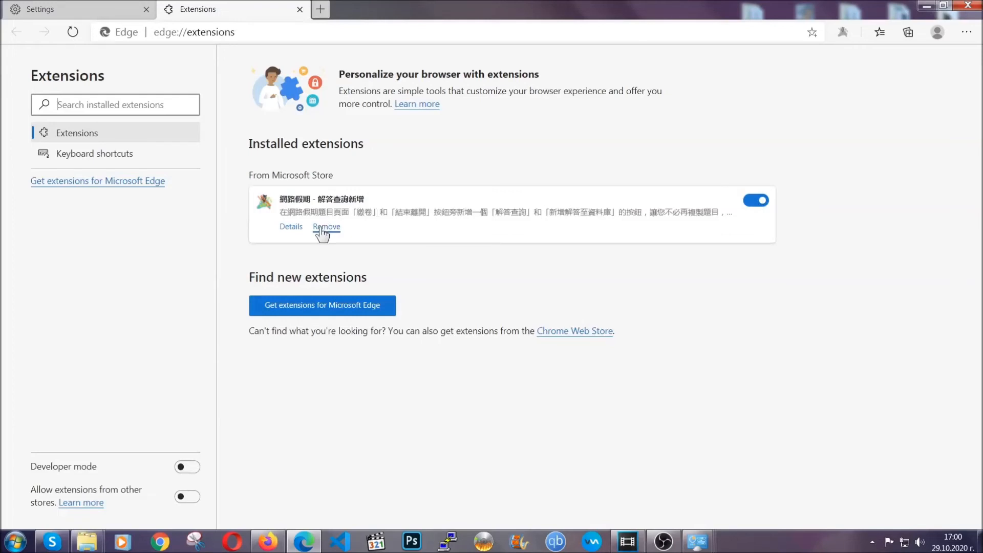
pyautogui.click(326, 226)
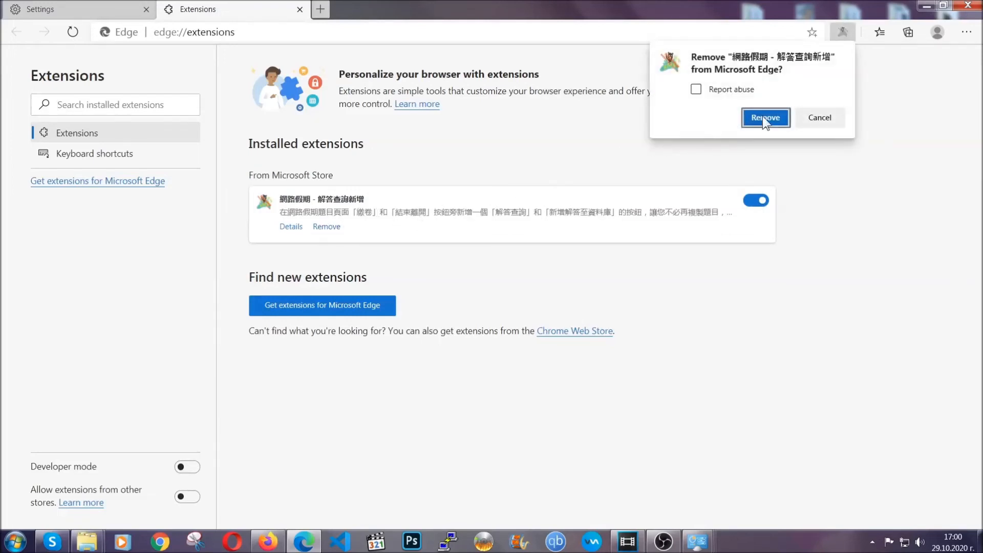
pyautogui.click(764, 118)
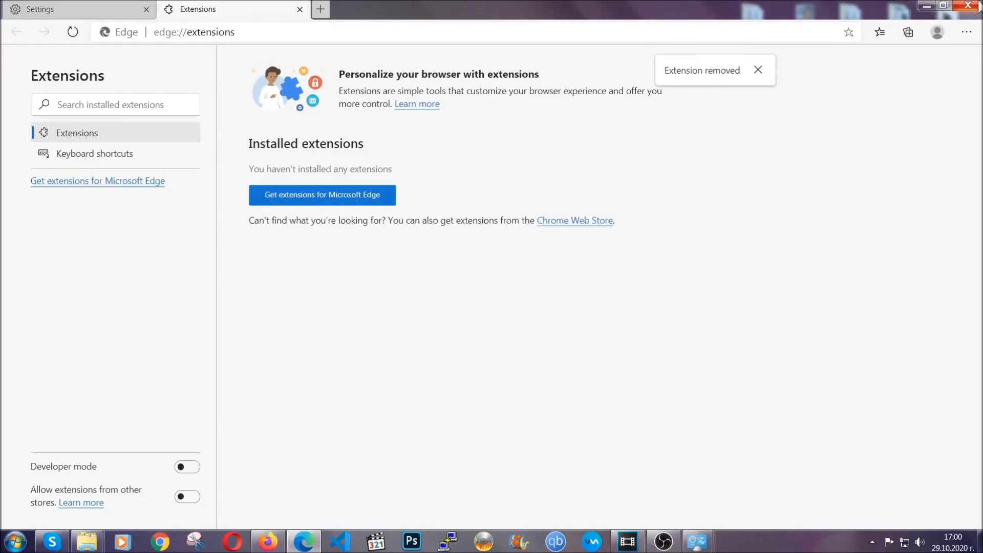
pyautogui.click(966, 6)
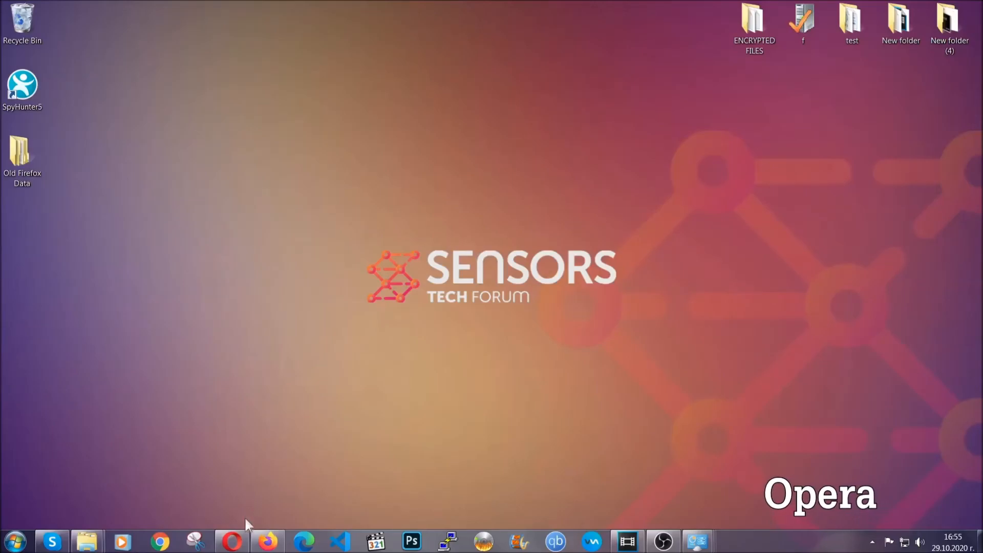
# Launch Opera, open opera://settings/clearBrowserData, tick Hosted app data and clear data
pyautogui.click(231, 540)
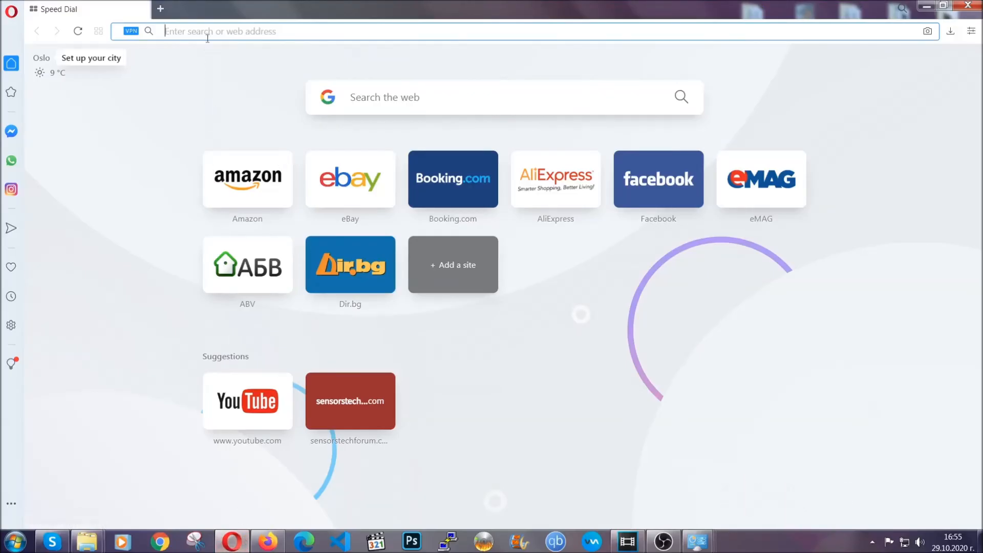
pyautogui.write('opera://settings/c')
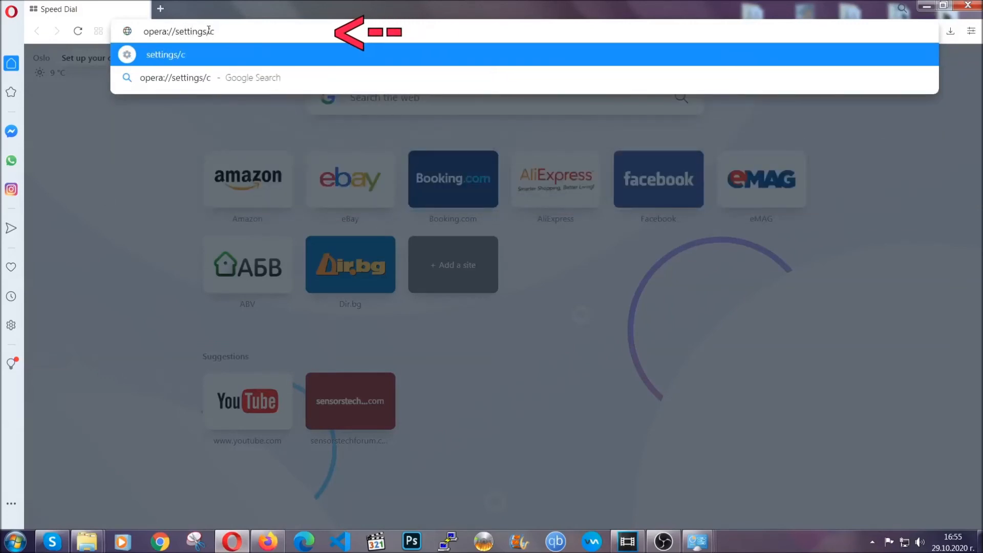
pyautogui.write('learBr')
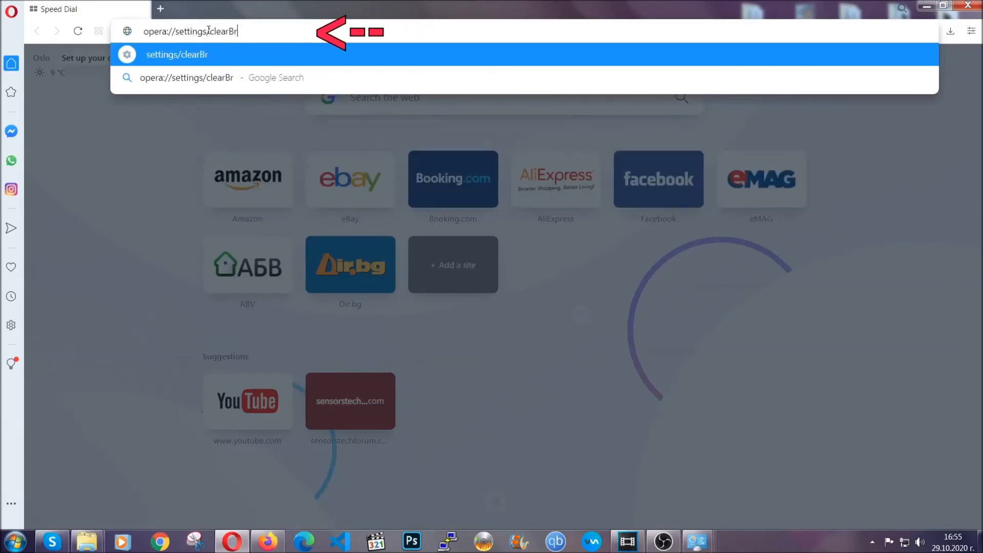
pyautogui.write('owserData')
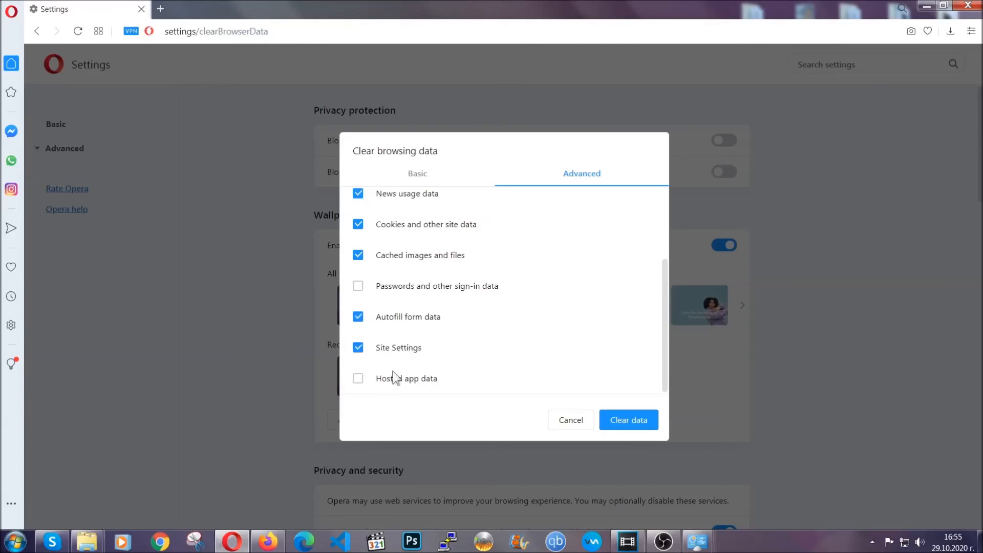
pyautogui.click(357, 378)
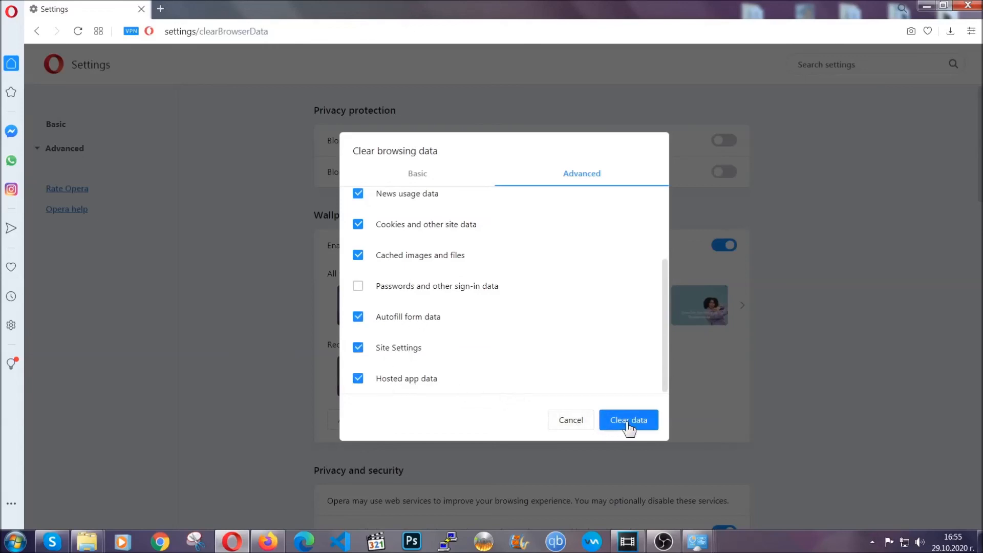
pyautogui.click(627, 420)
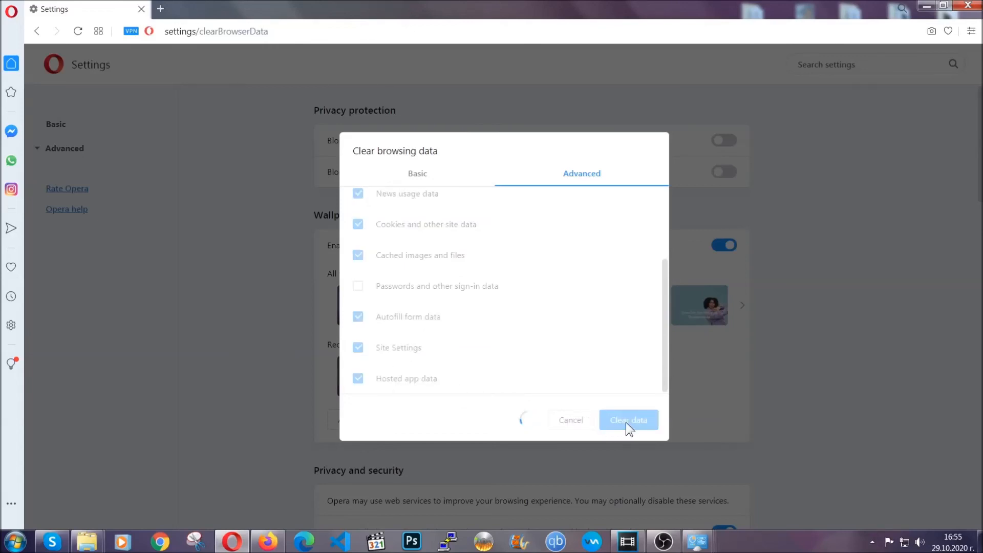
pyautogui.click(628, 420)
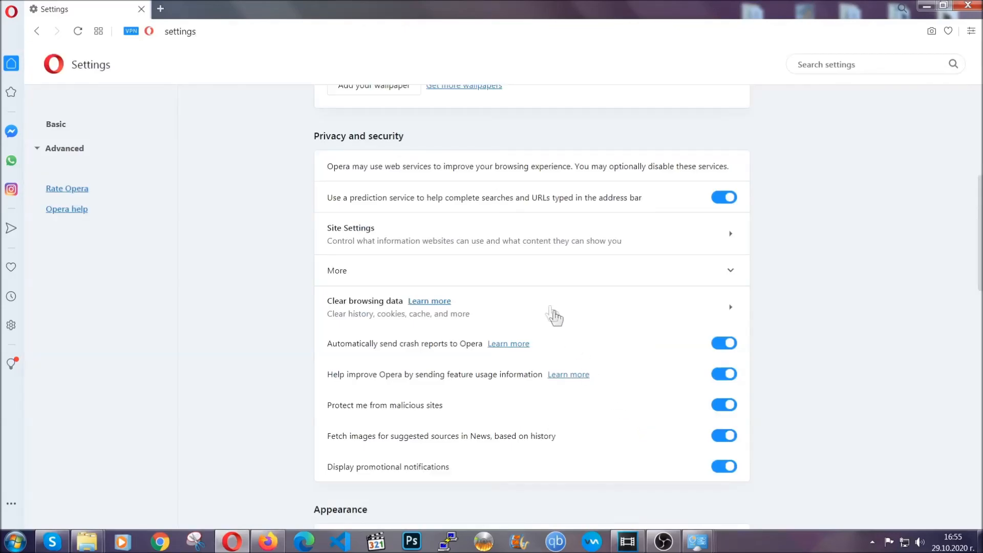
pyautogui.moveTo(548, 252)
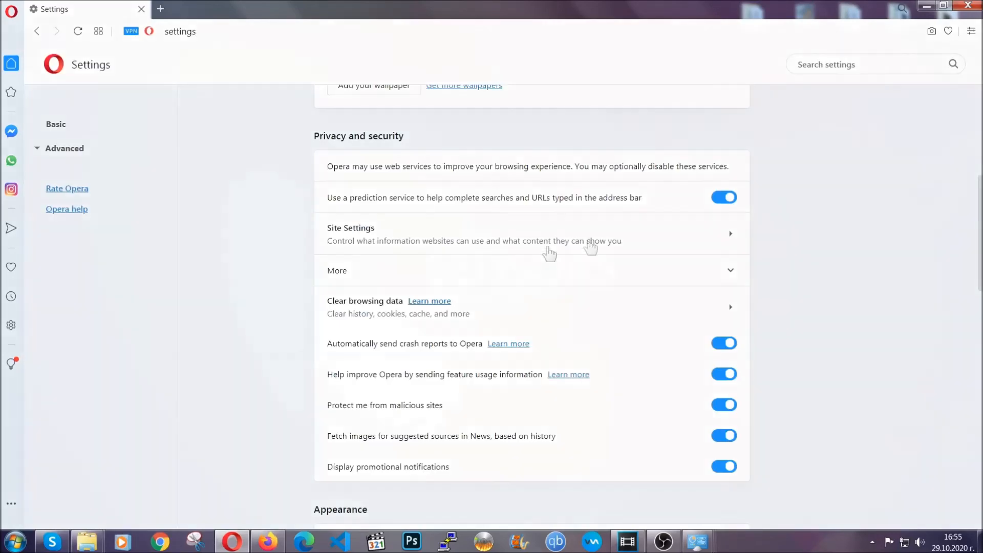